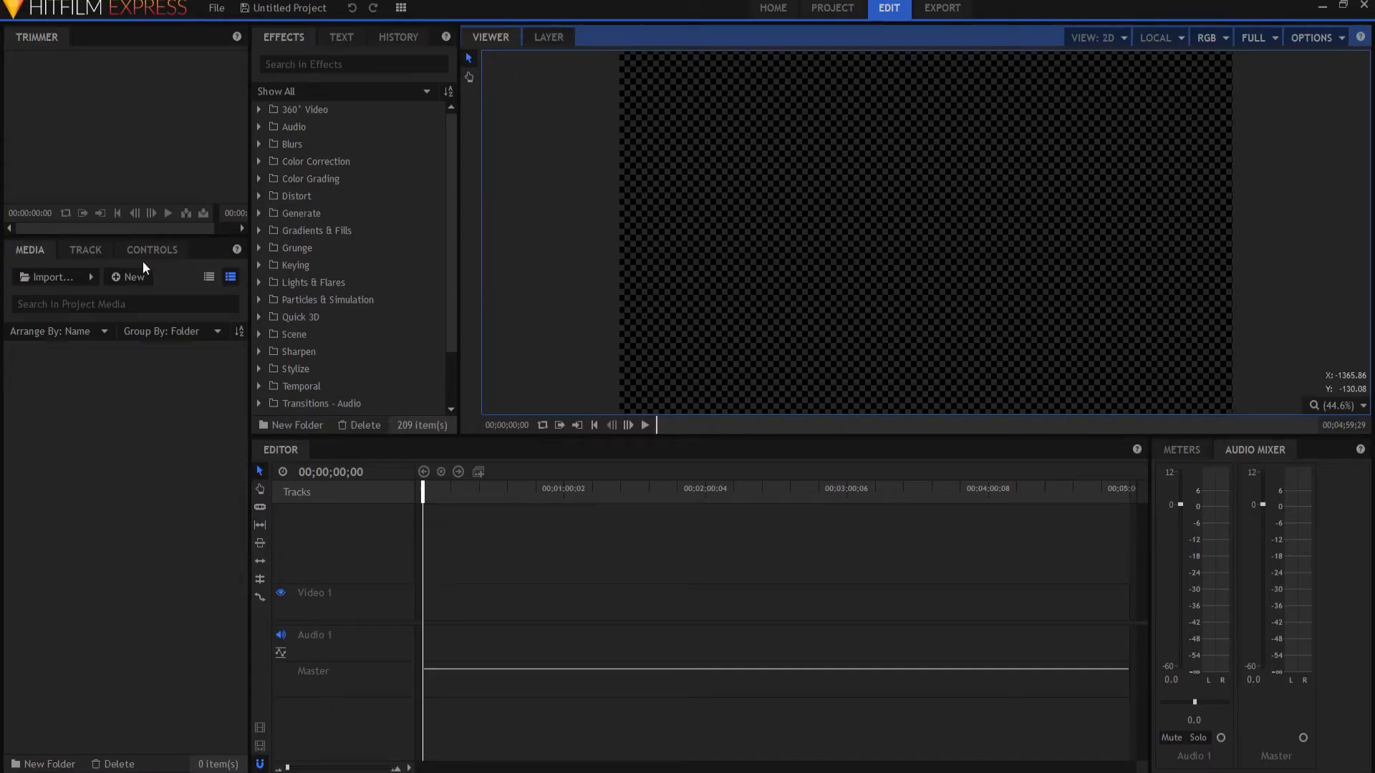
# - Create 'Composite Shot 1' from the 1080p Full HD template
pyautogui.click(133, 278)
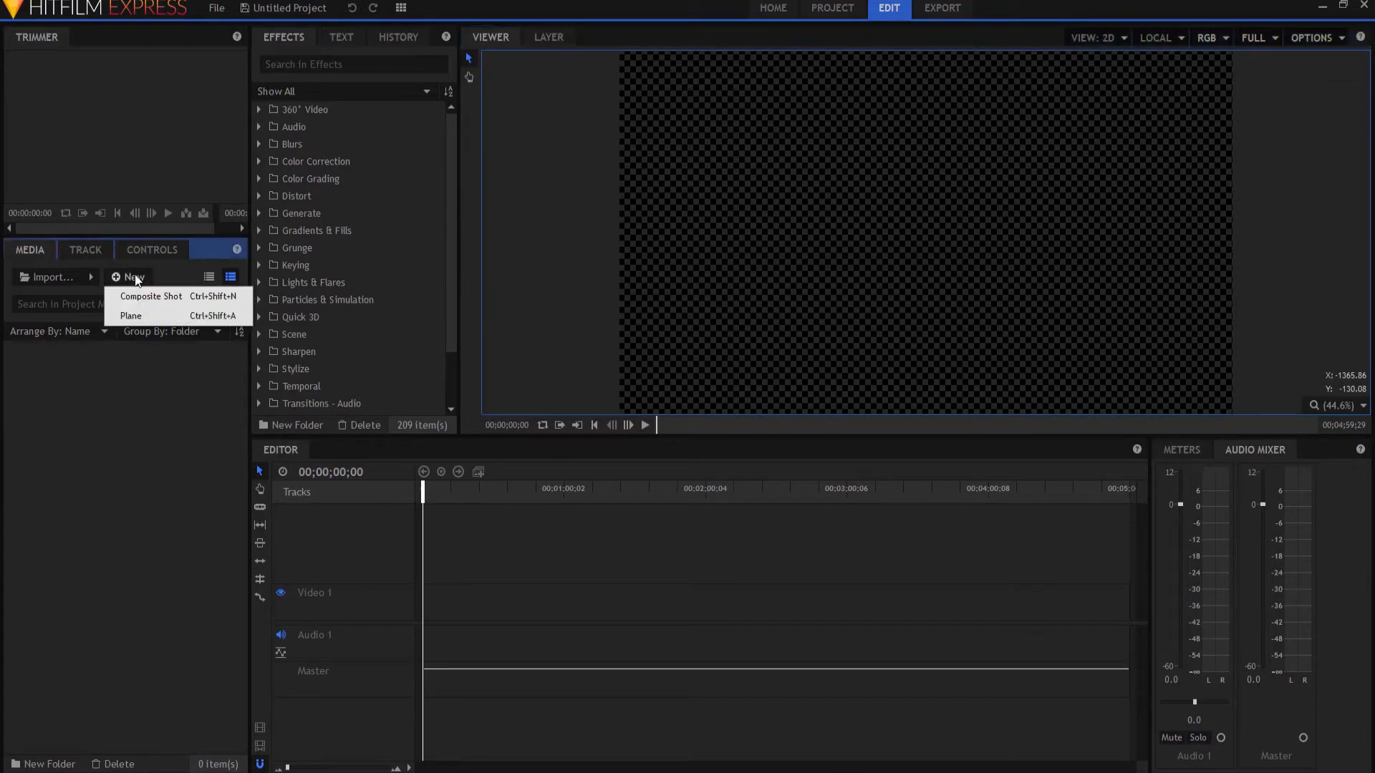
pyautogui.click(150, 296)
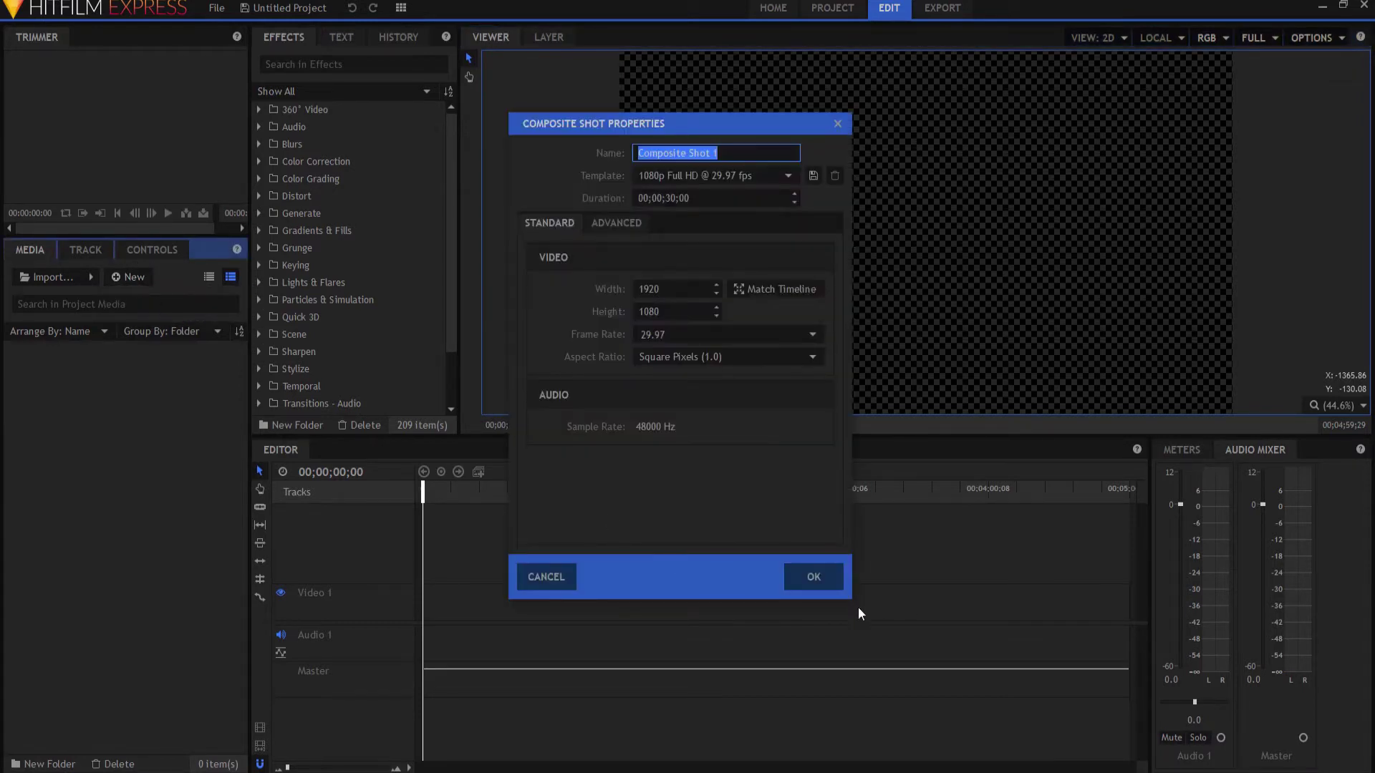
pyautogui.click(812, 576)
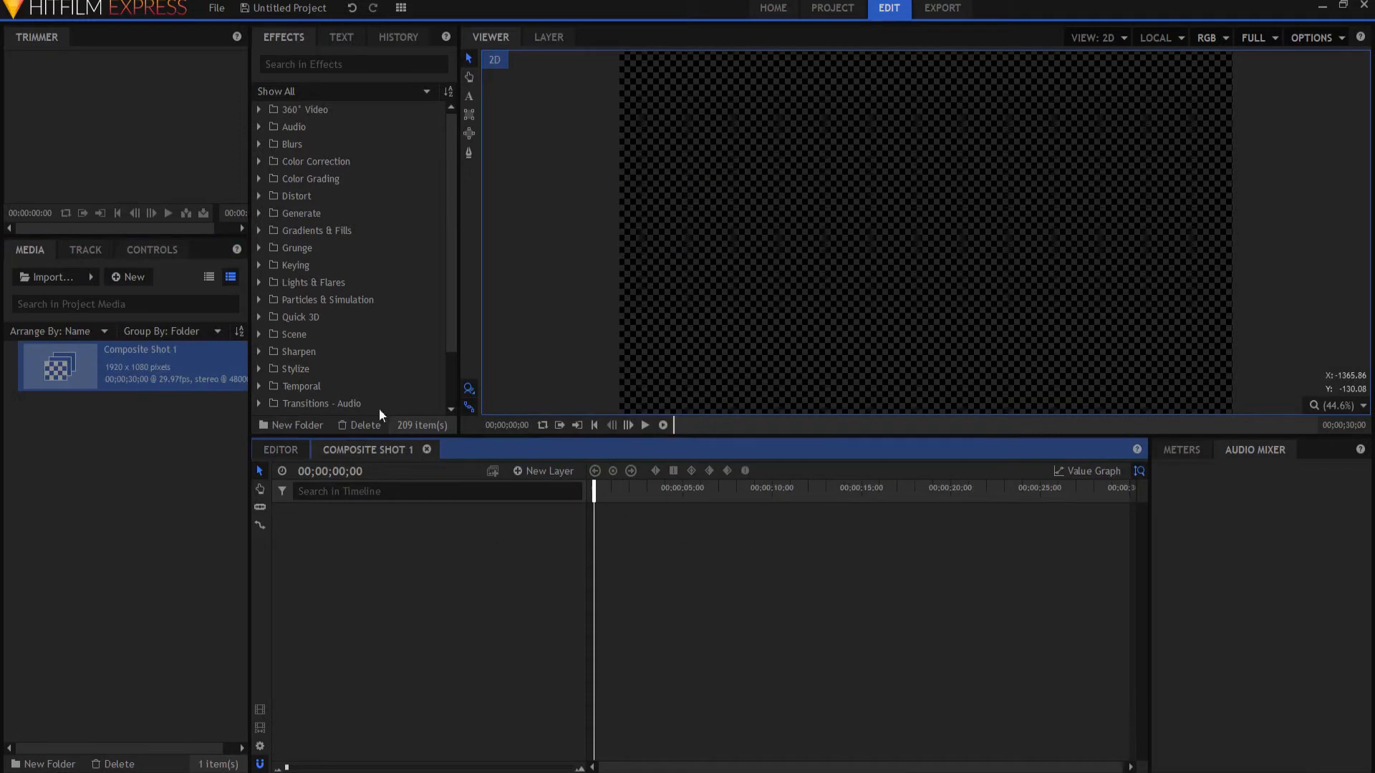
# - Add 'New Plane 1', a black 1920×1080 plane, to the composite shot
pyautogui.click(128, 277)
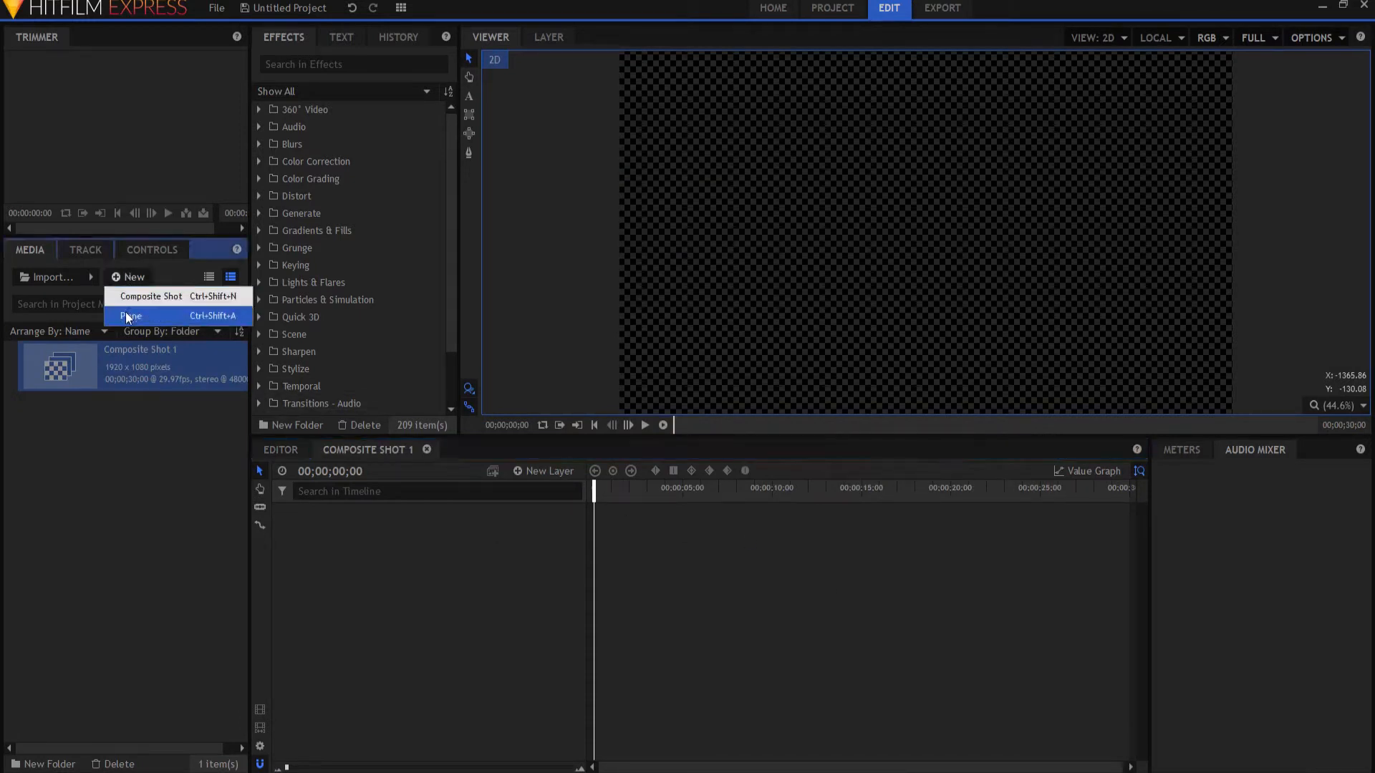
pyautogui.click(132, 316)
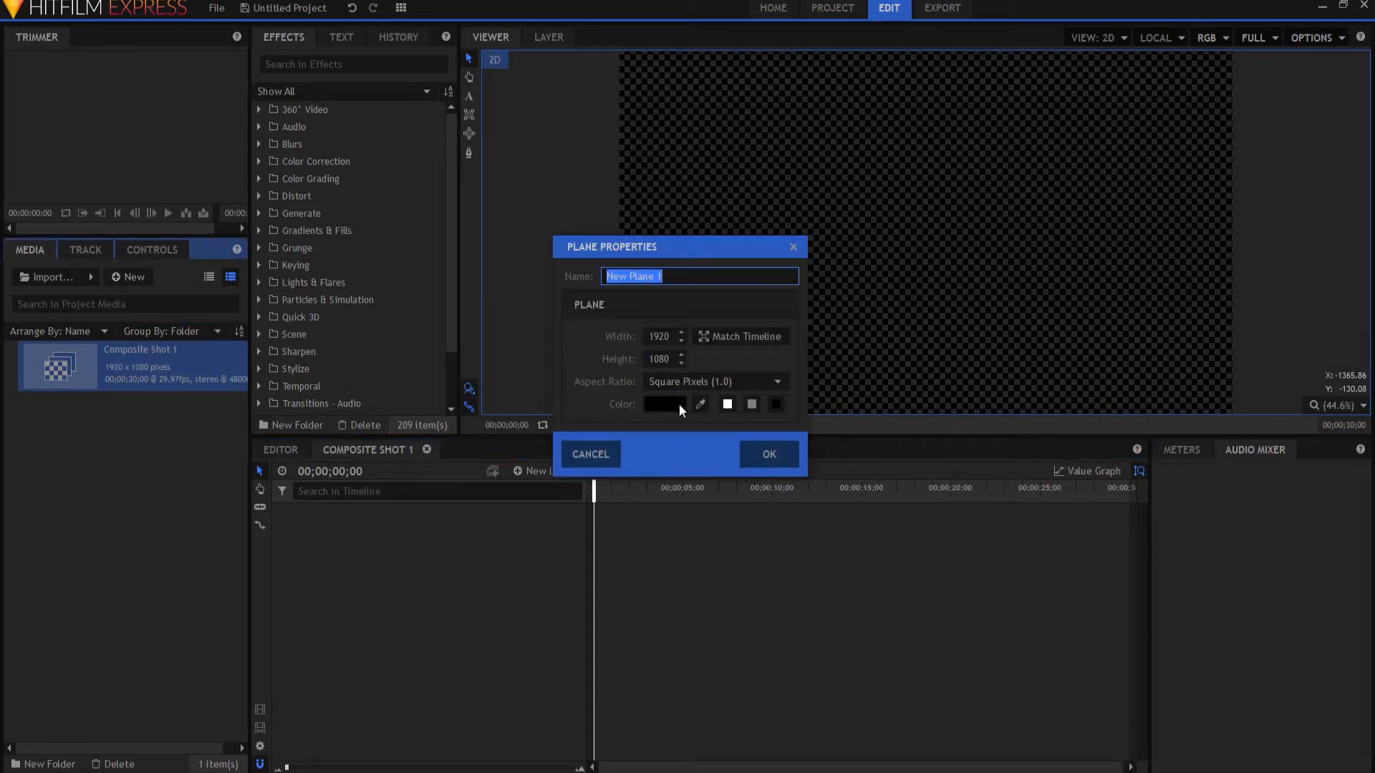
pyautogui.click(769, 454)
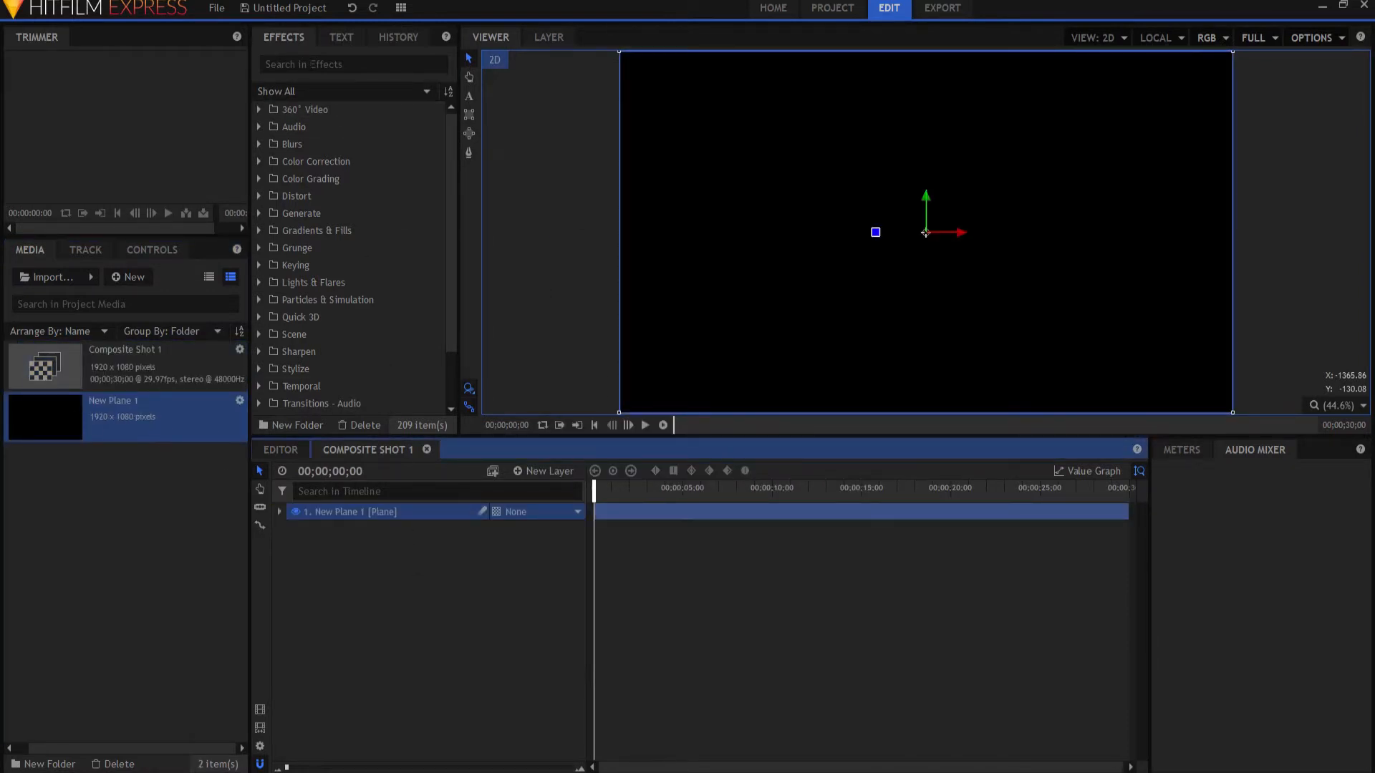
# - Apply Fractal Noise with the Starfield preset and rename the plane 'Stars'
pyautogui.write('fract')
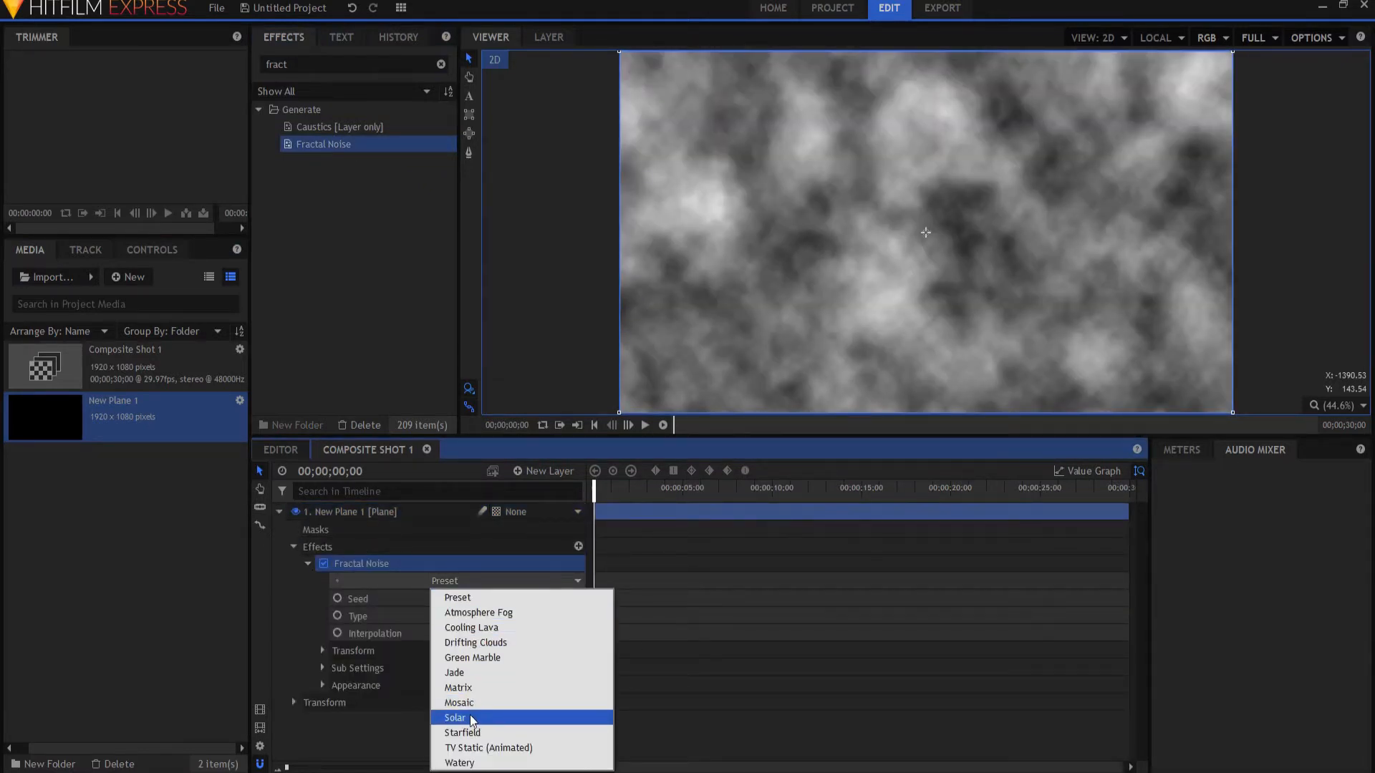
pyautogui.click(462, 733)
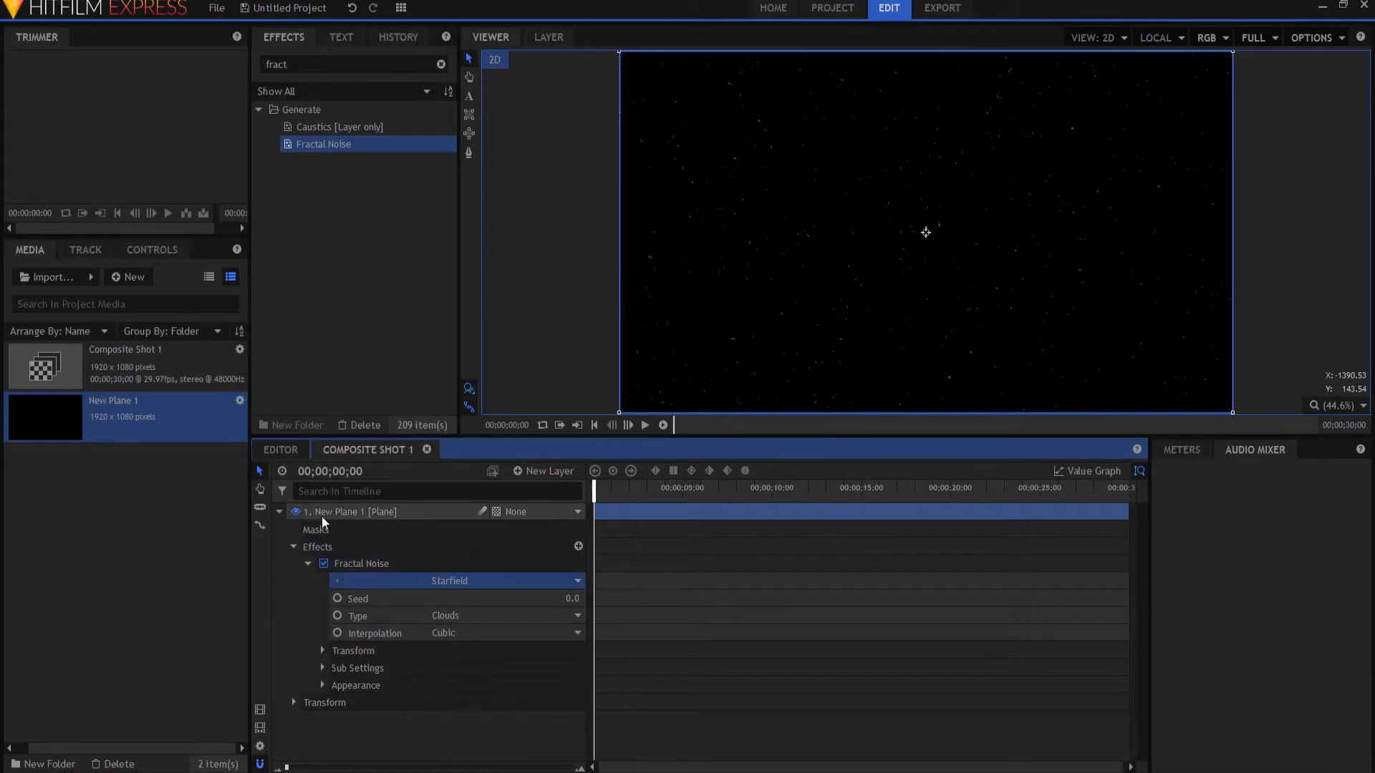
pyautogui.doubleClick(348, 511)
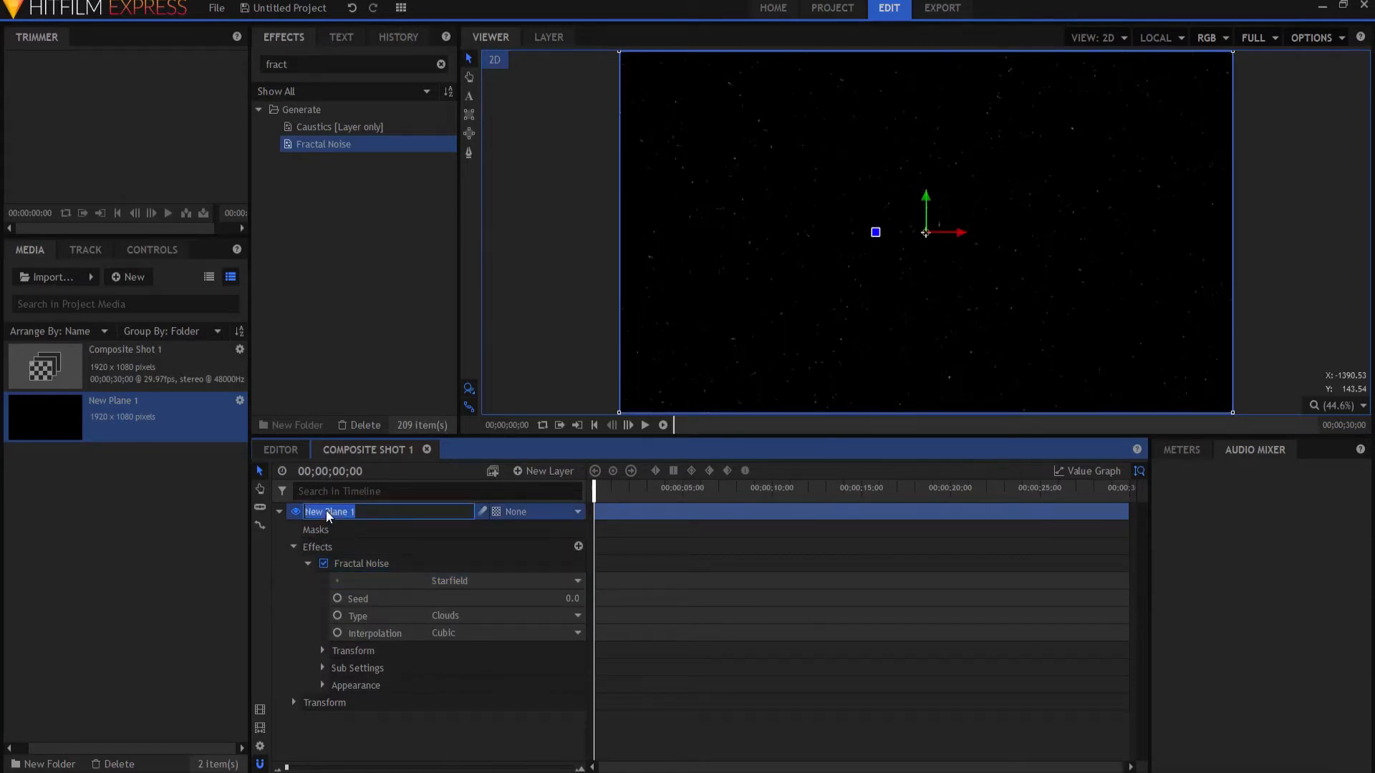
pyautogui.write('Stars [')
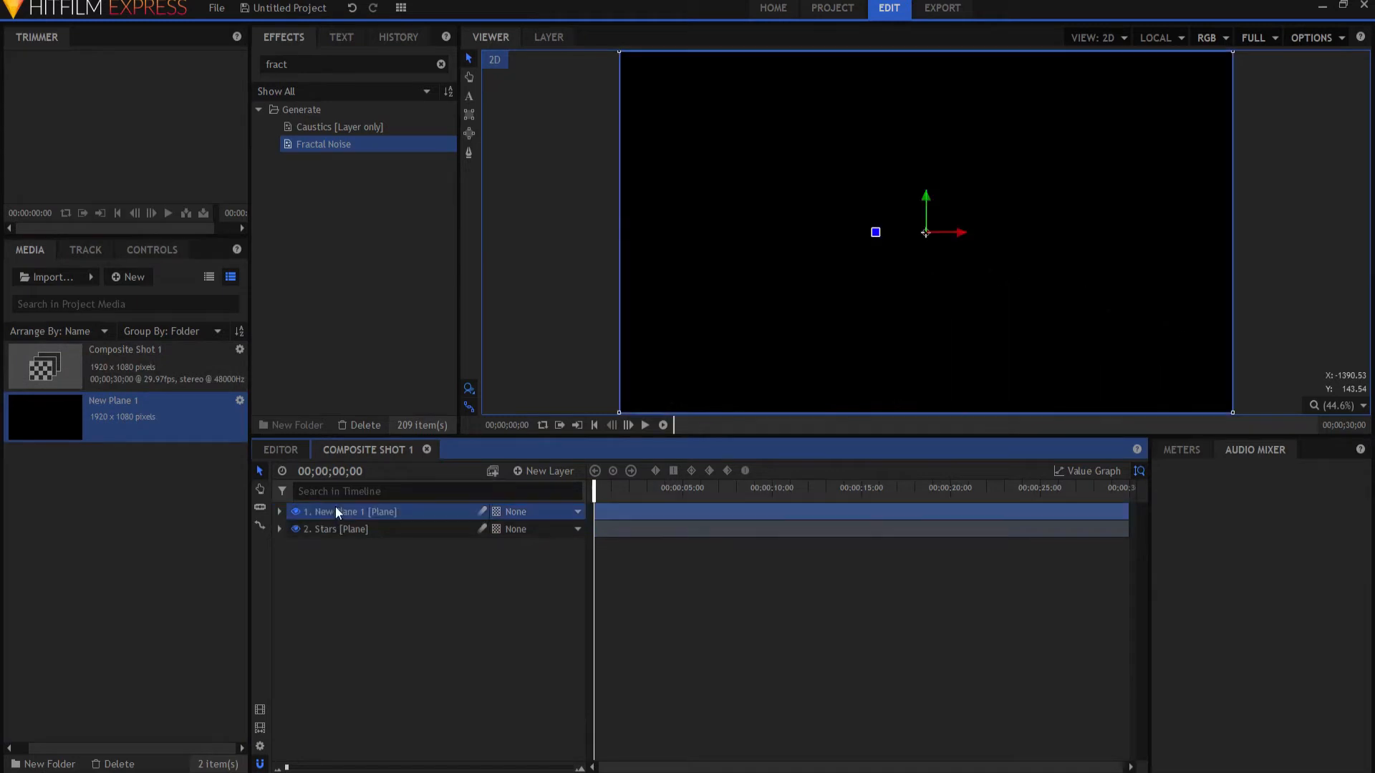
# - Rename the top plane 'Sun' and apply Fractal Noise with the Solar preset
pyautogui.doubleClick(346, 511)
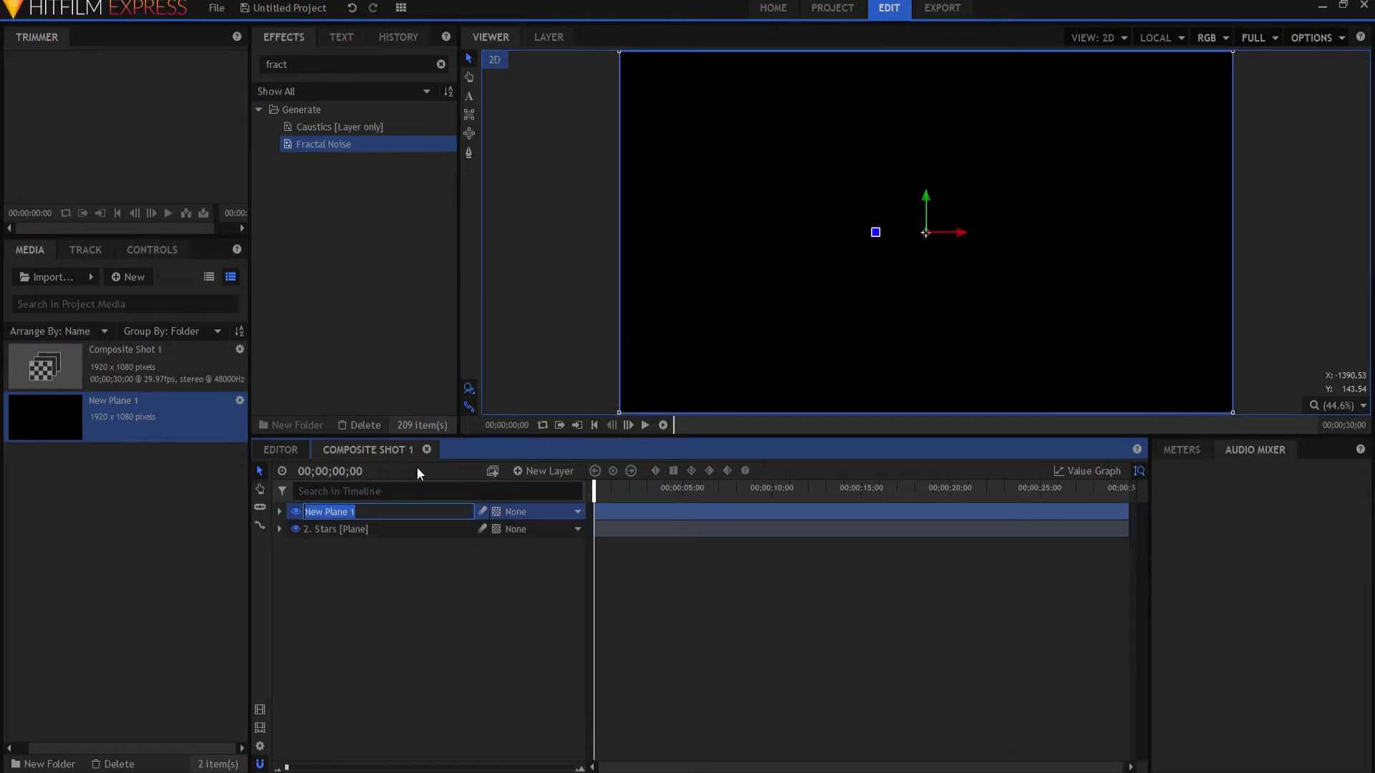
pyautogui.write('Sun [')
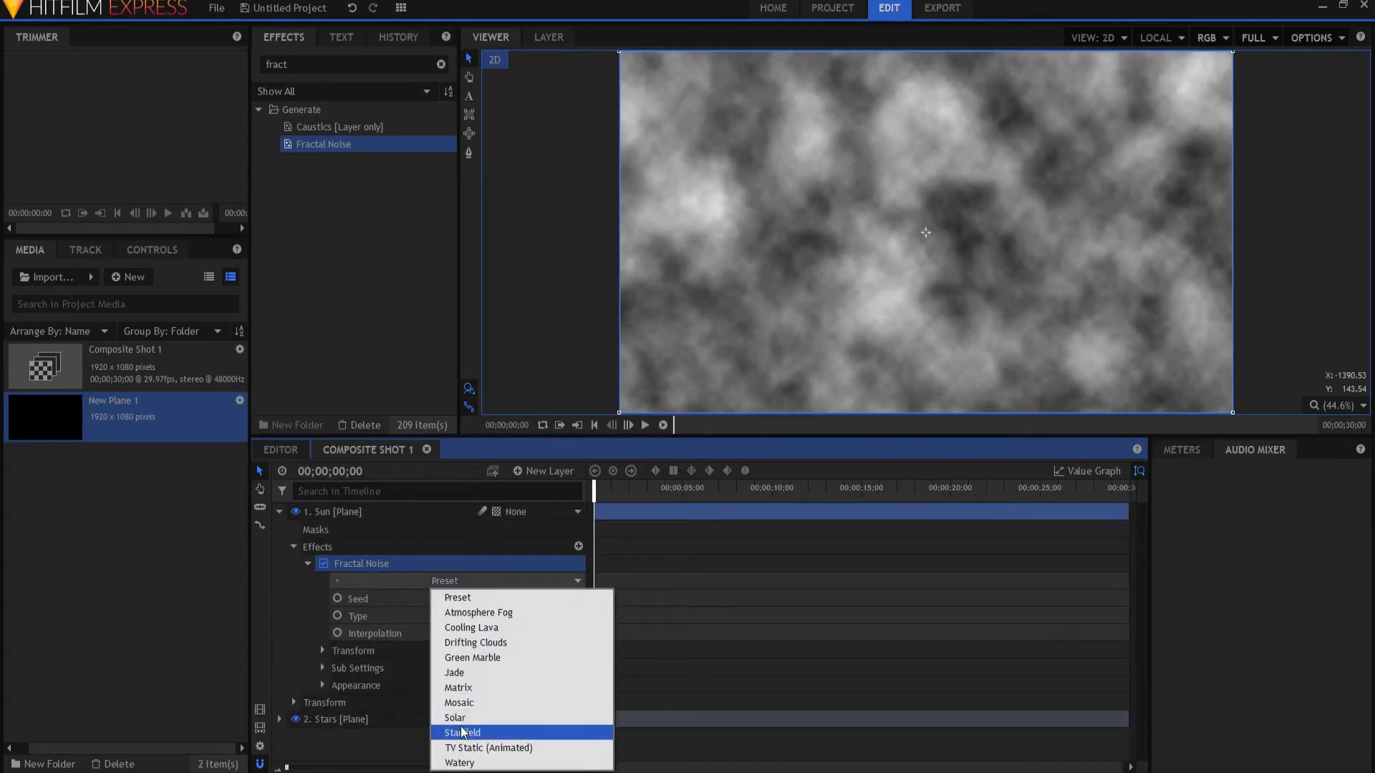
pyautogui.click(455, 718)
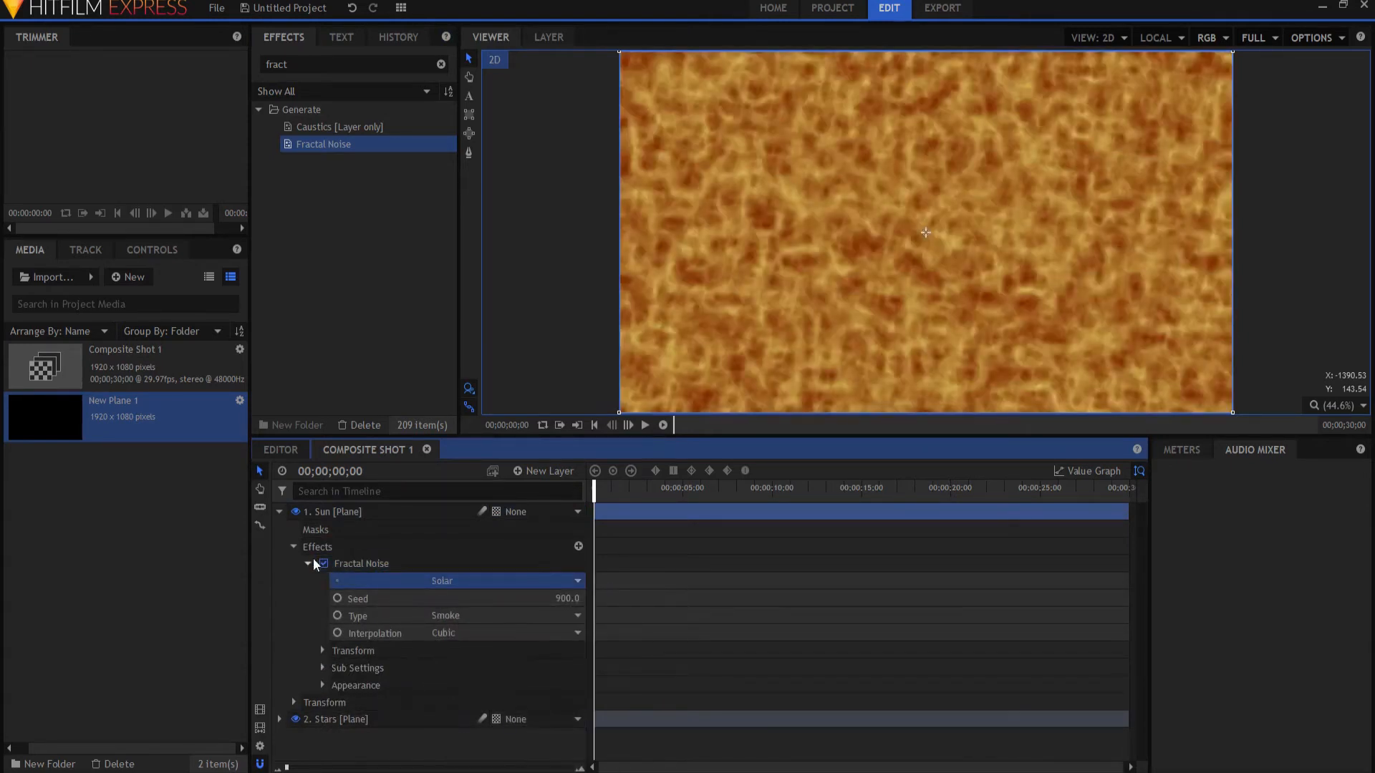
pyautogui.click(309, 563)
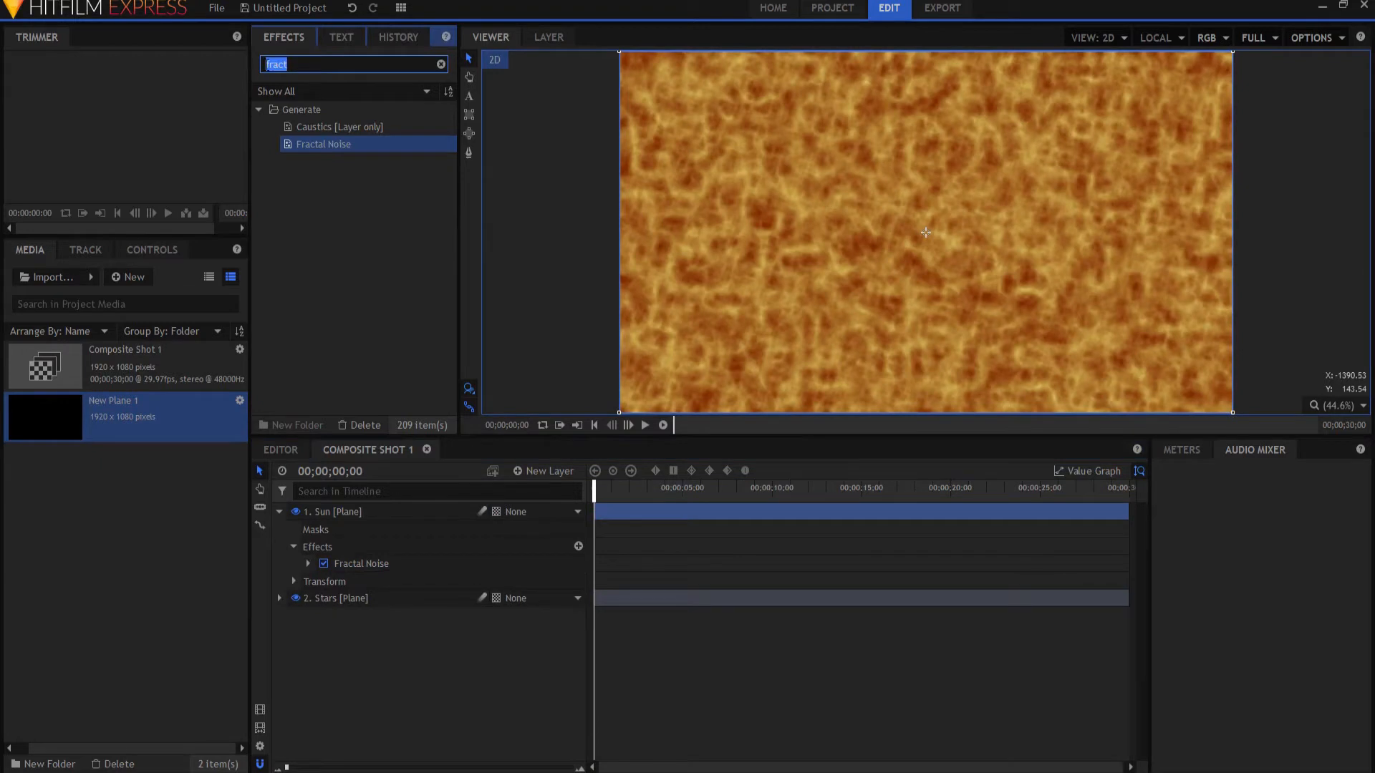
# - Add the Sphere effect to the Sun layer, turning it into an orange ball
pyautogui.write('sphere')
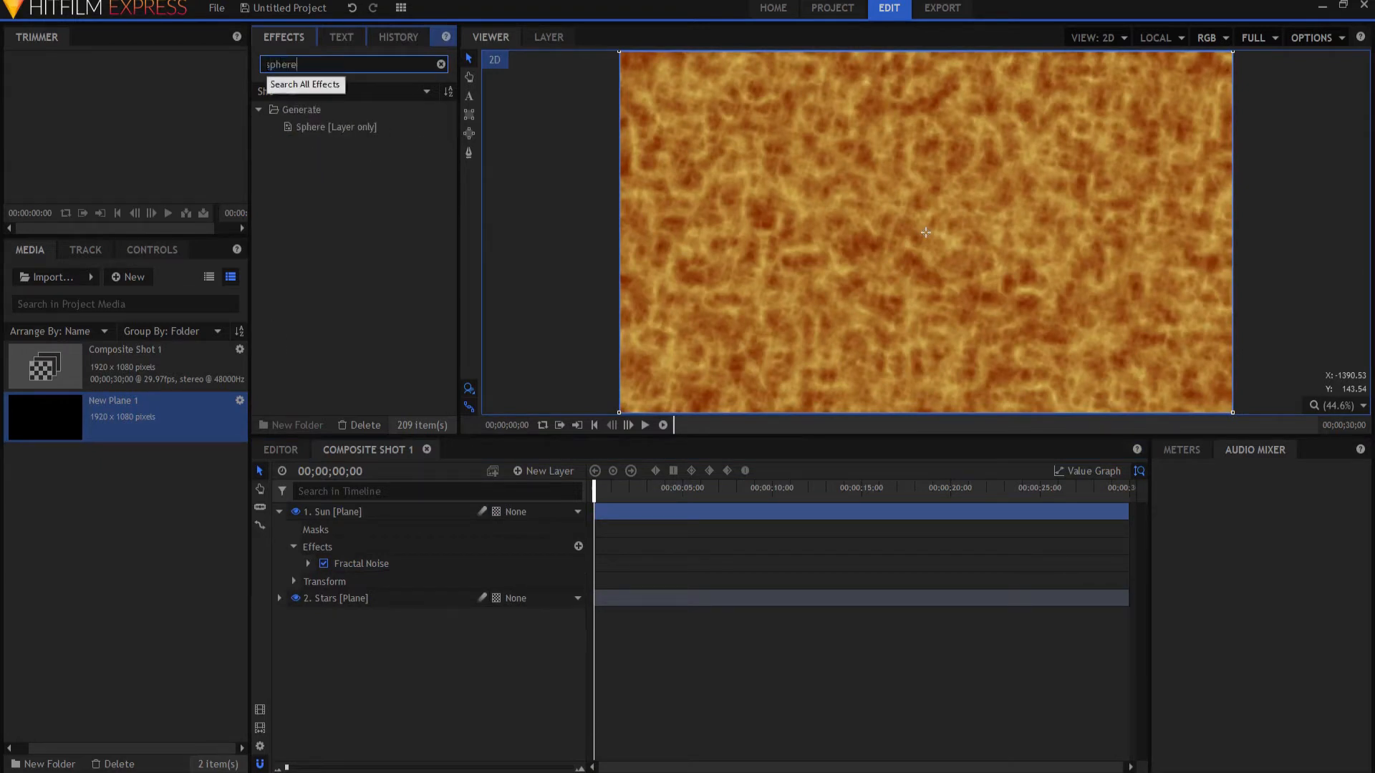
pyautogui.click(335, 127)
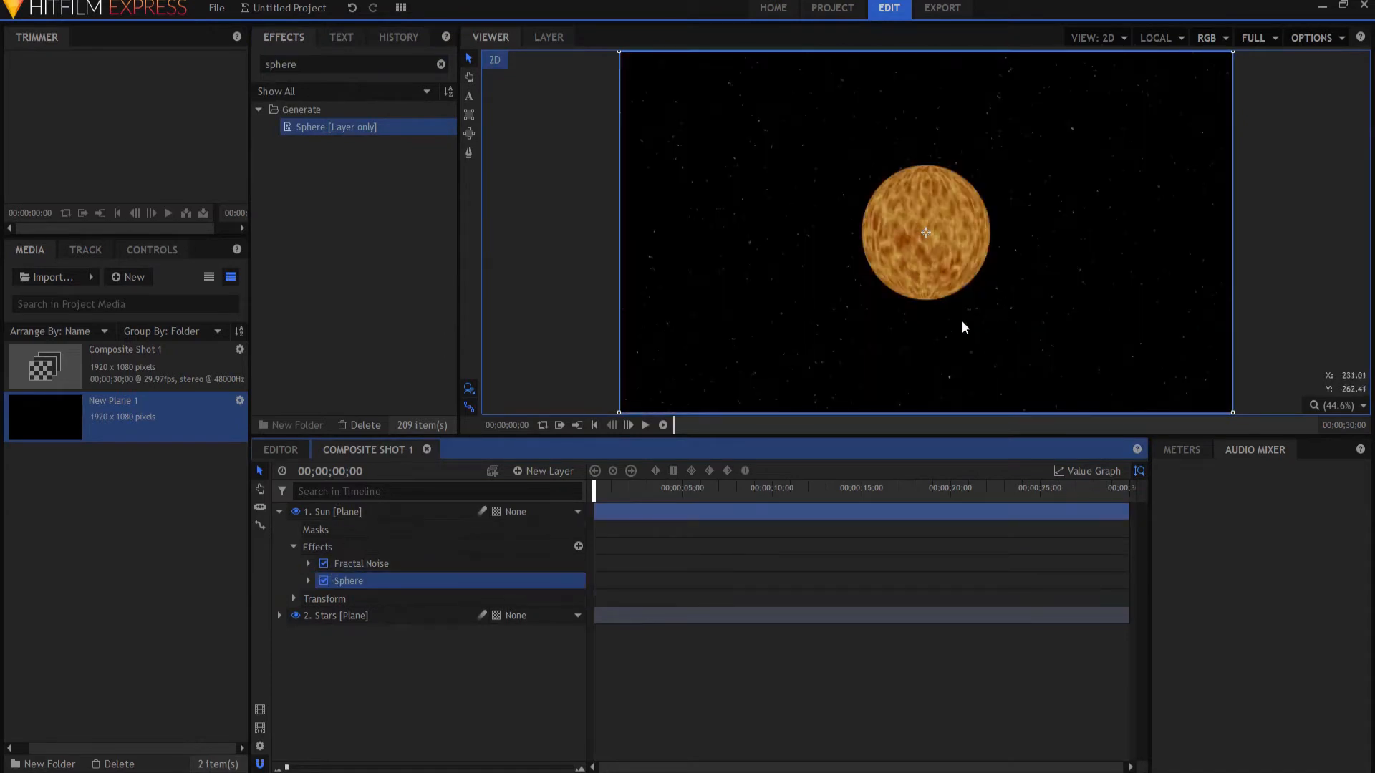
pyautogui.moveTo(914, 404)
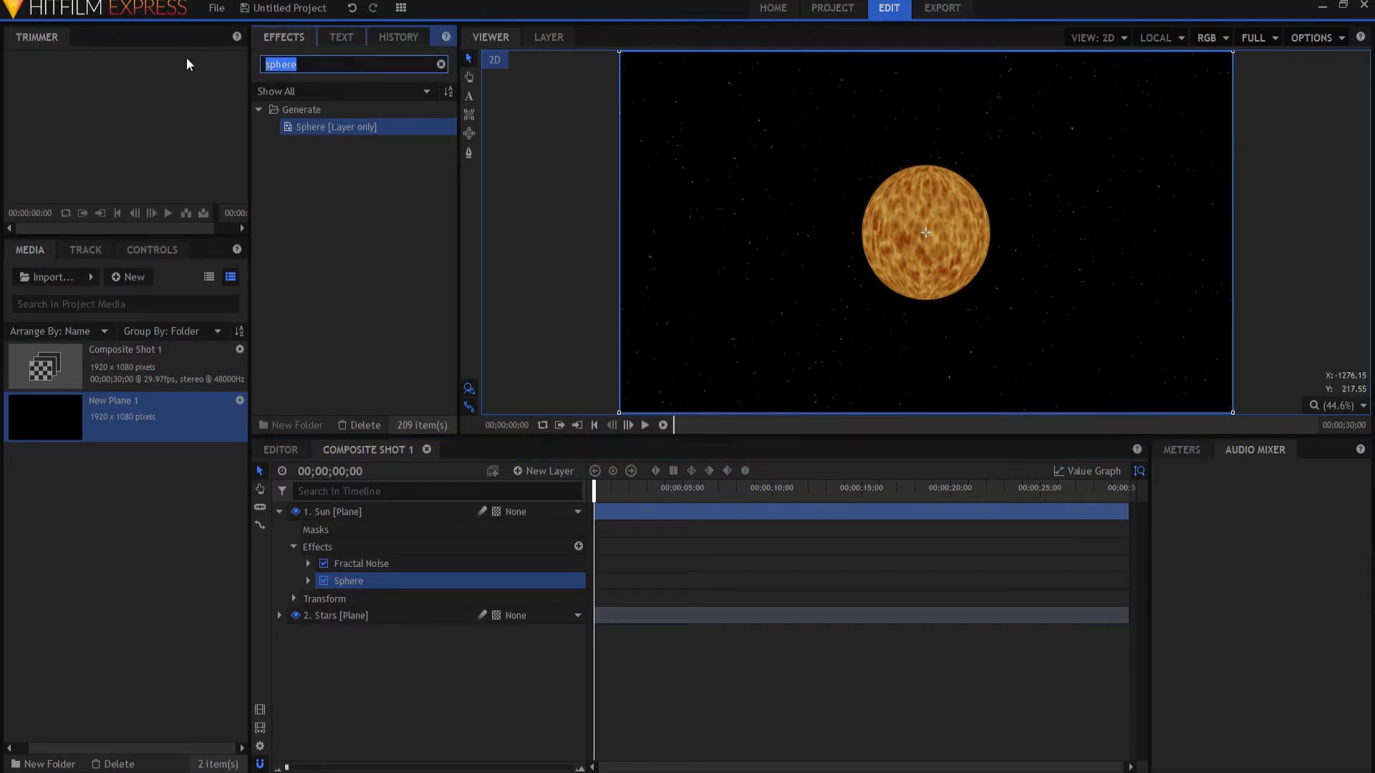
# - Add a Diffuse effect to the Sun layer after Sphere
pyautogui.write('dif')
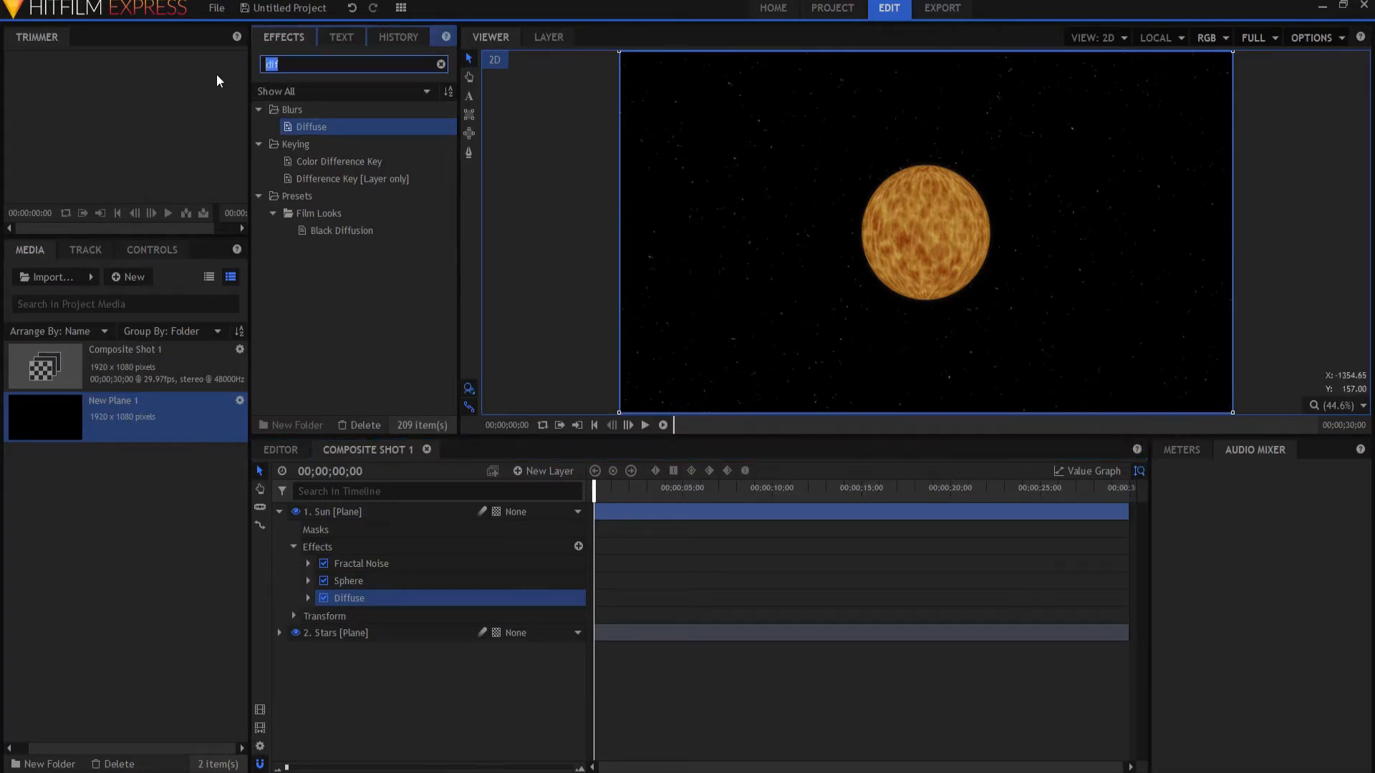
pyautogui.write('glow')
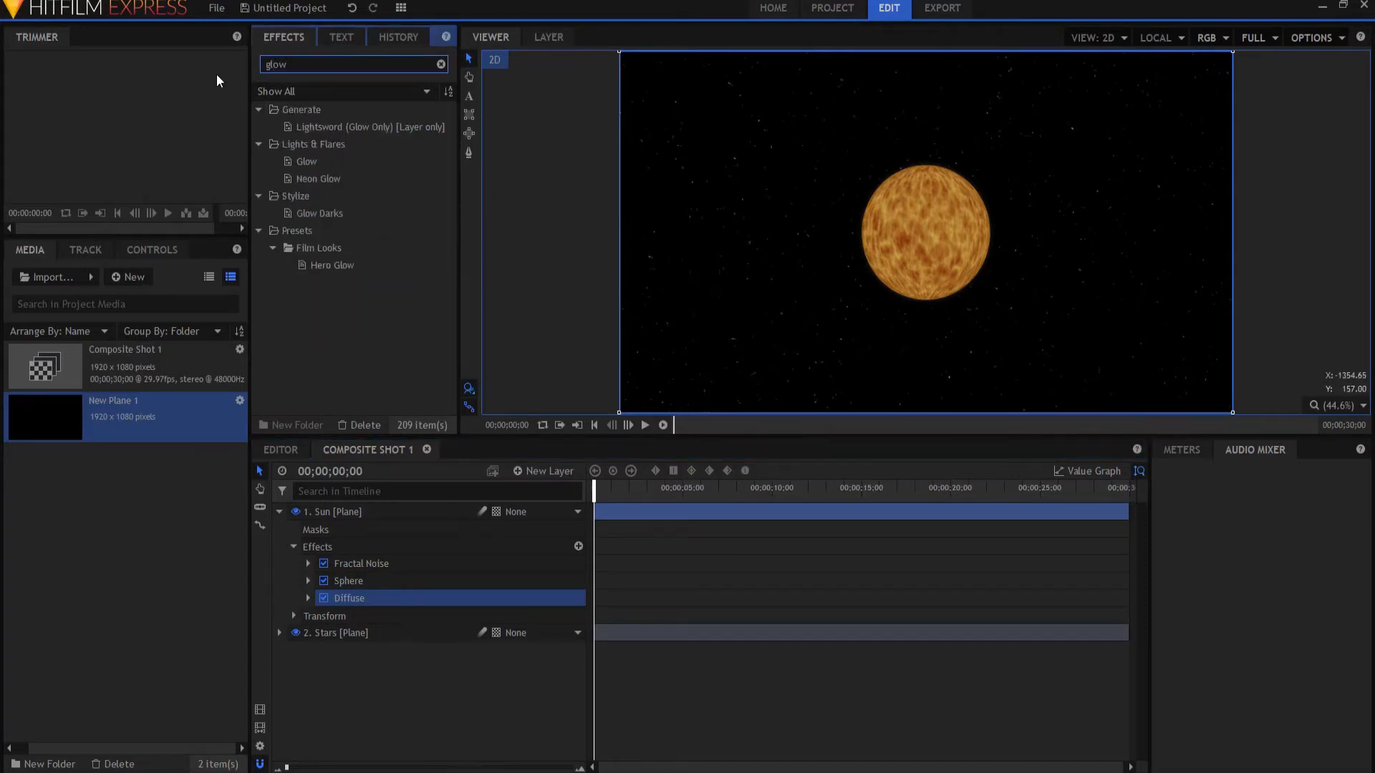
# - Add a Glow effect to the Sun layer and set its Intensity to 2.0
pyautogui.click(303, 162)
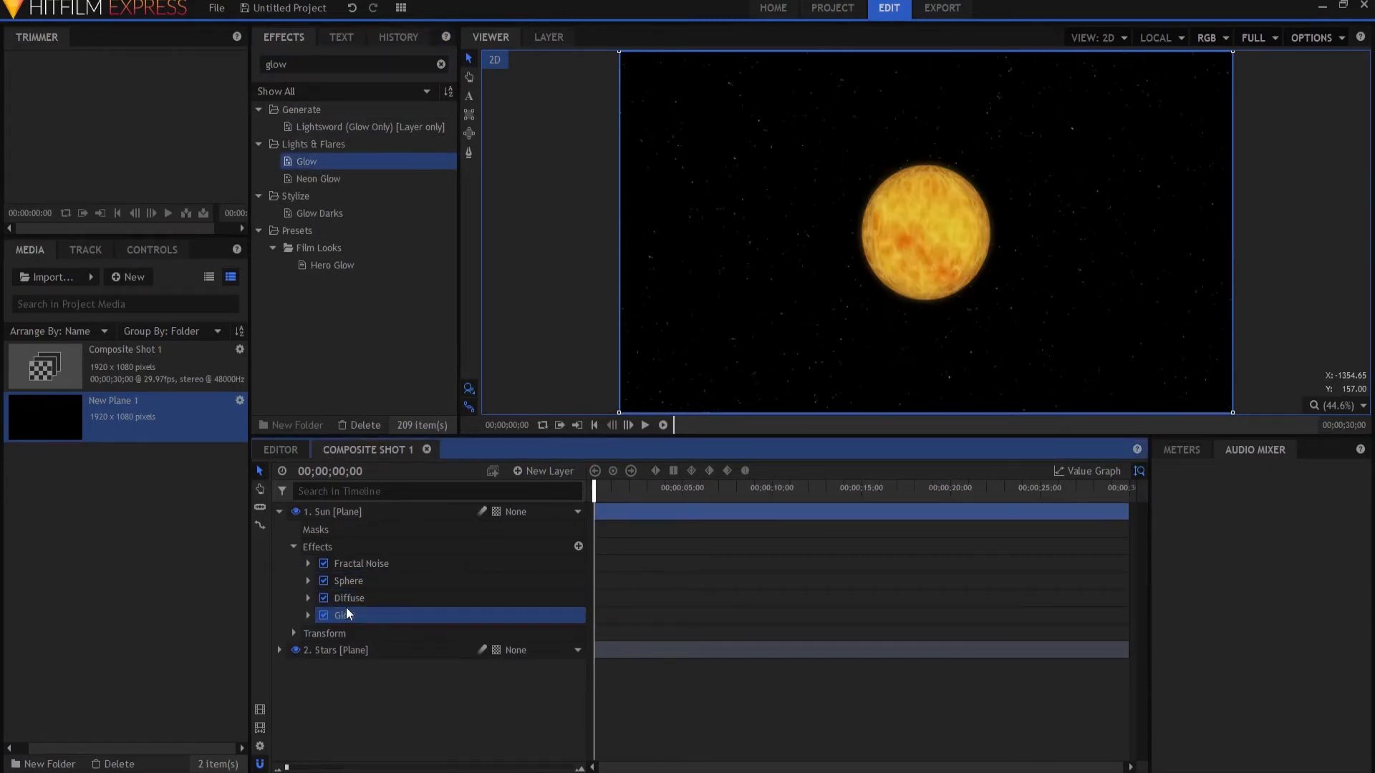
pyautogui.click(308, 615)
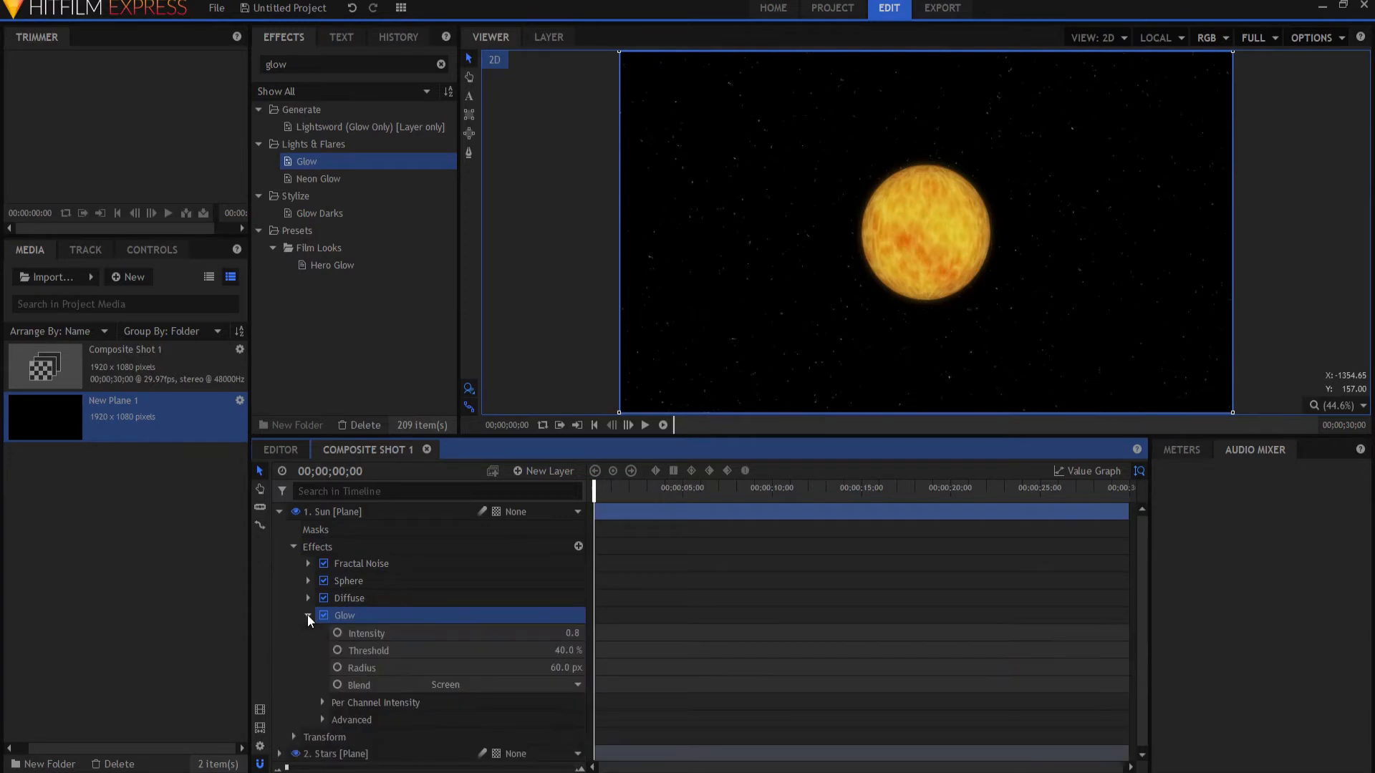
pyautogui.moveTo(539, 634)
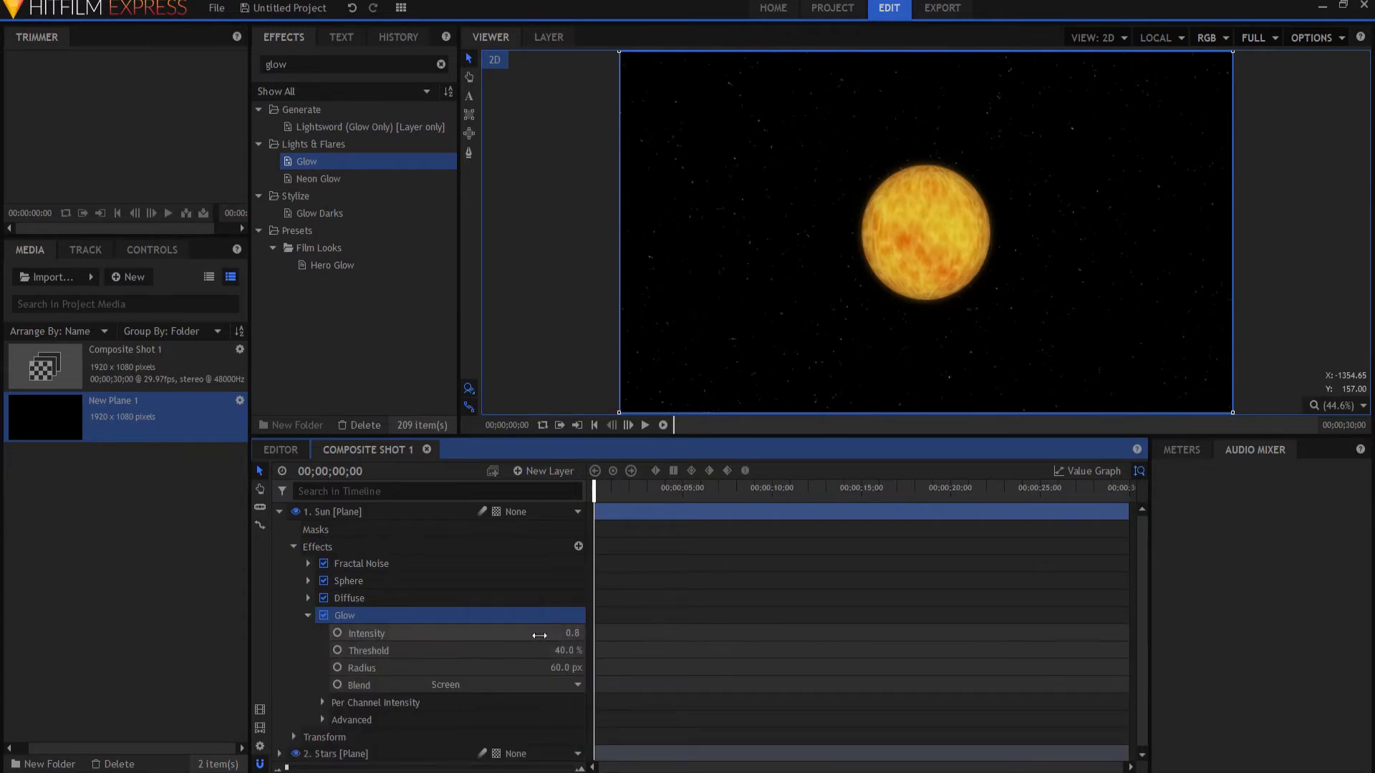
pyautogui.doubleClick(571, 633)
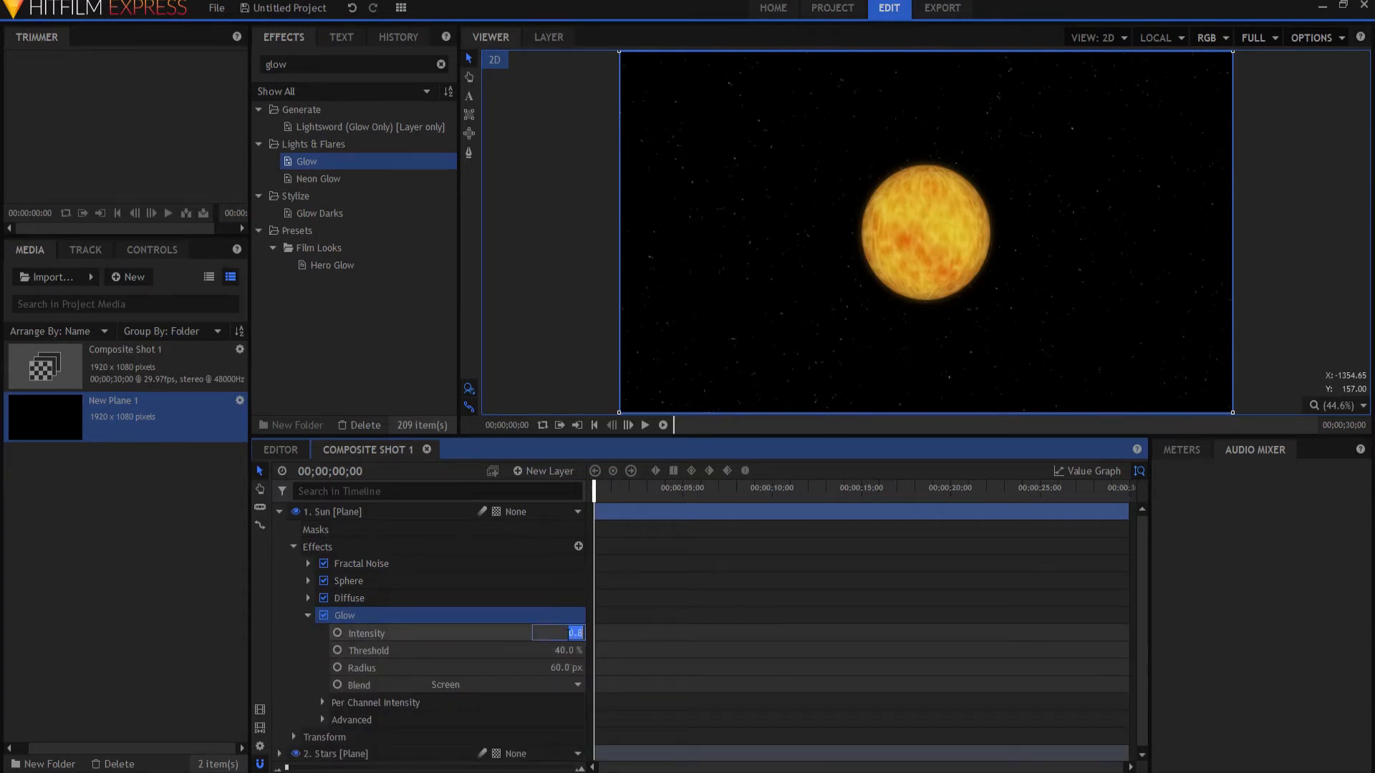
pyautogui.write('2.0')
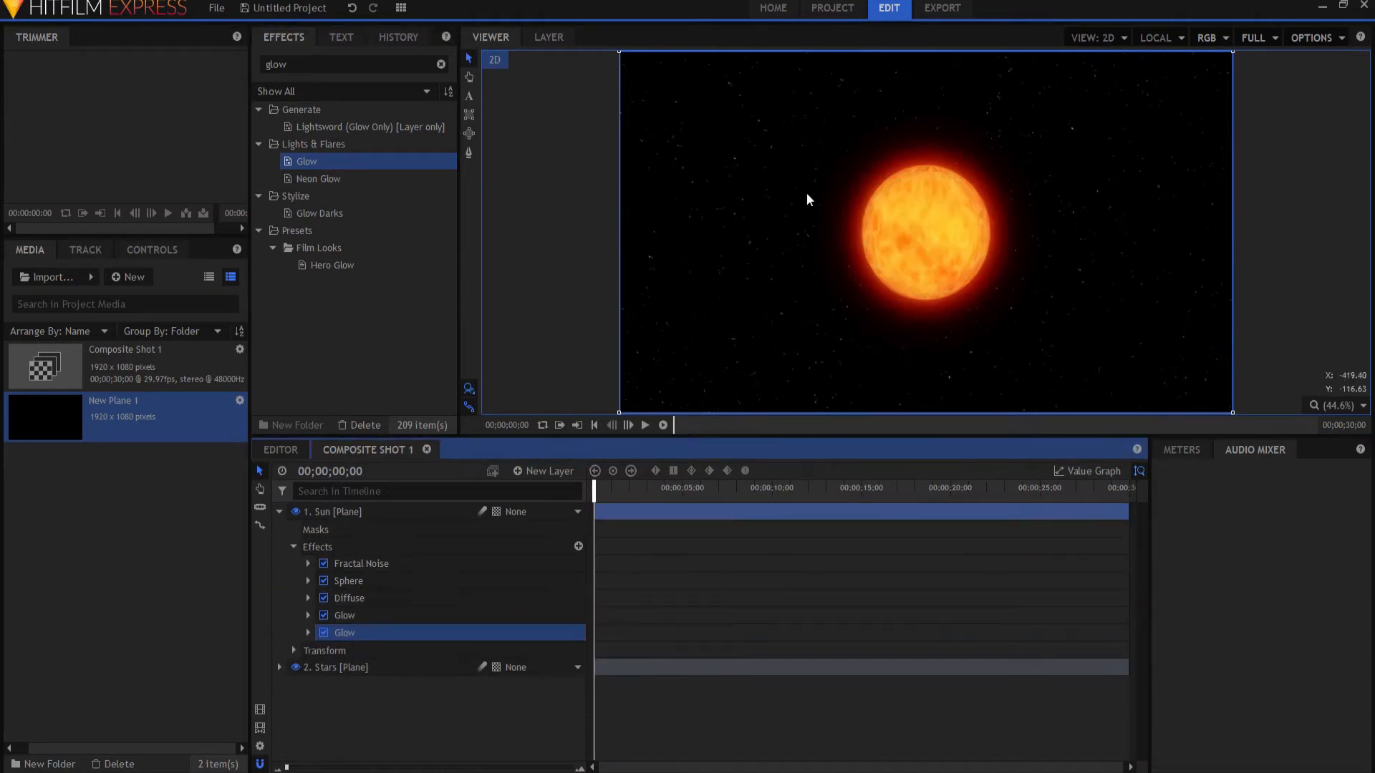
pyautogui.moveTo(941, 206)
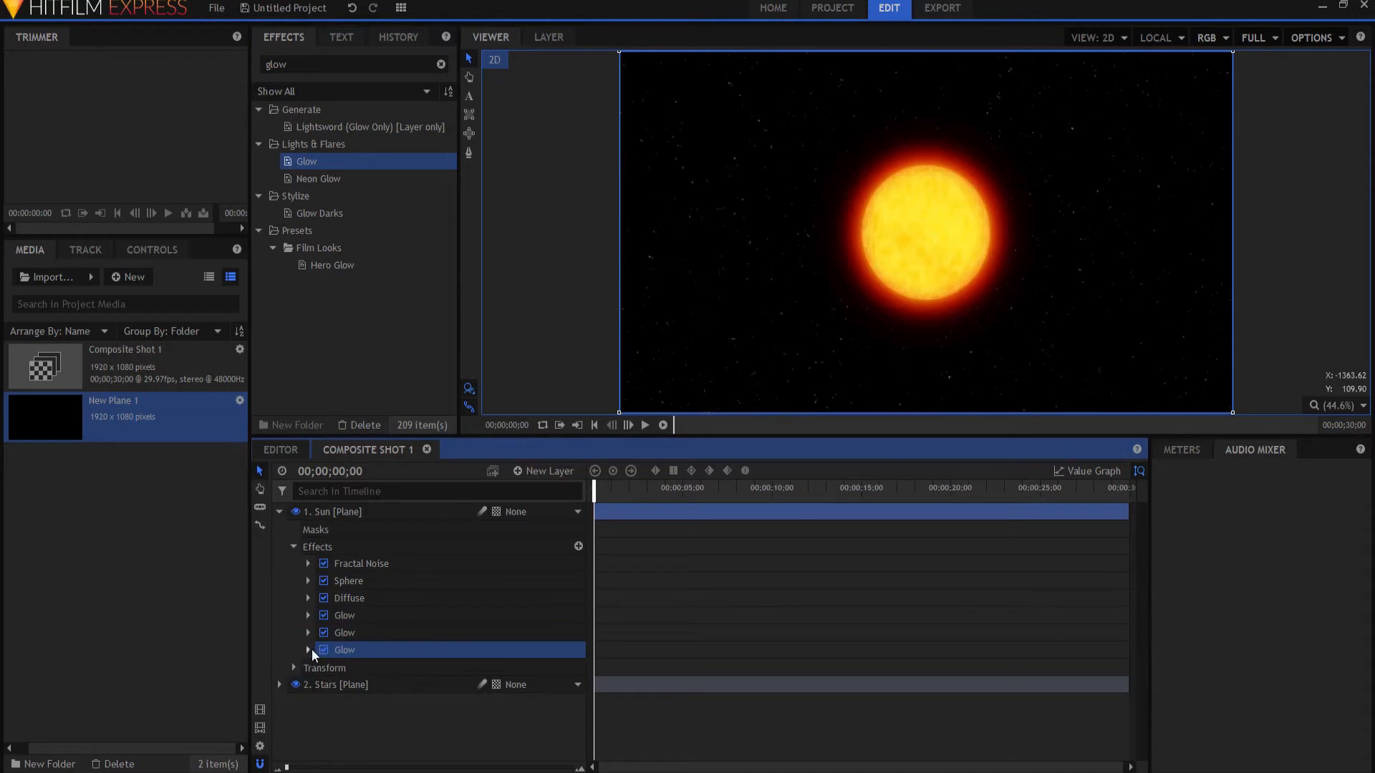
# - Collapse the third Glow, toggle it off and on to compare, then collapse the Sun layer
pyautogui.click(308, 650)
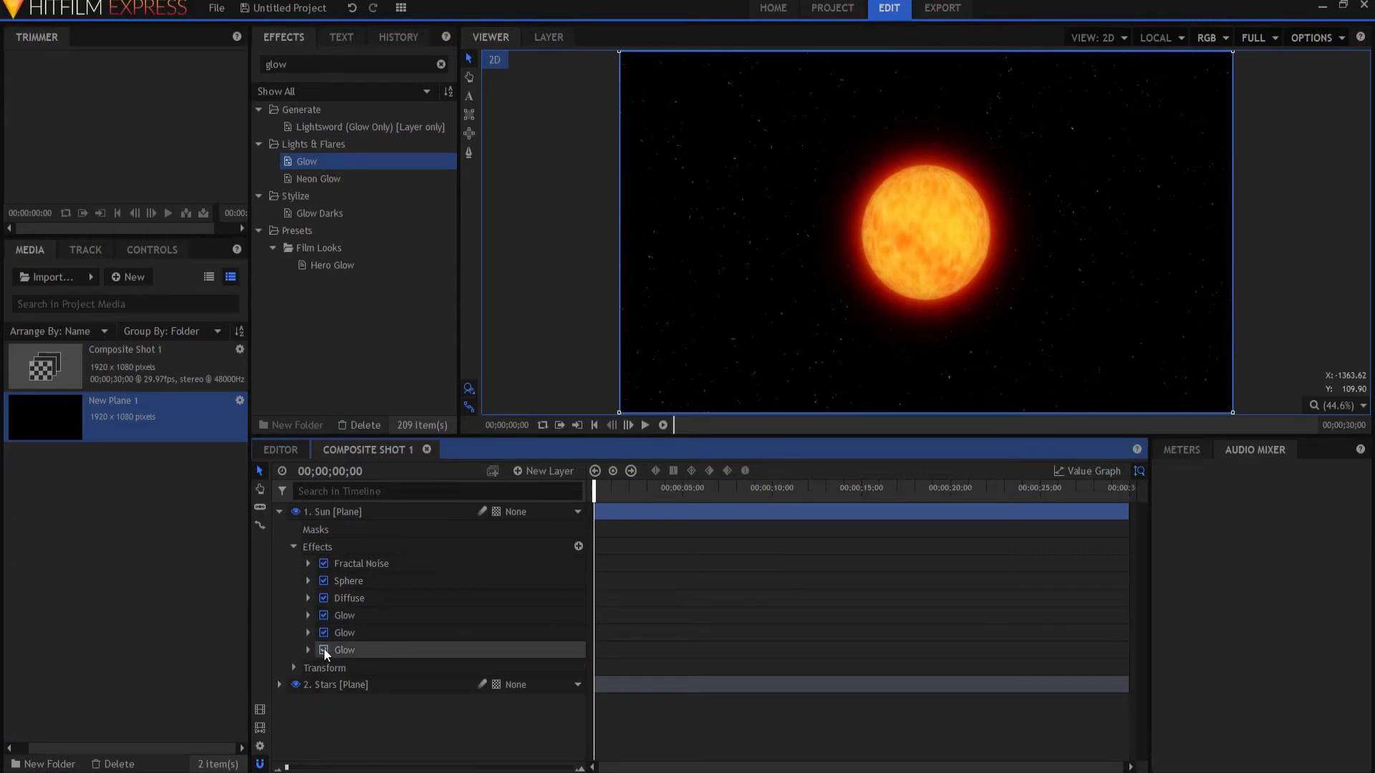
pyautogui.click(323, 650)
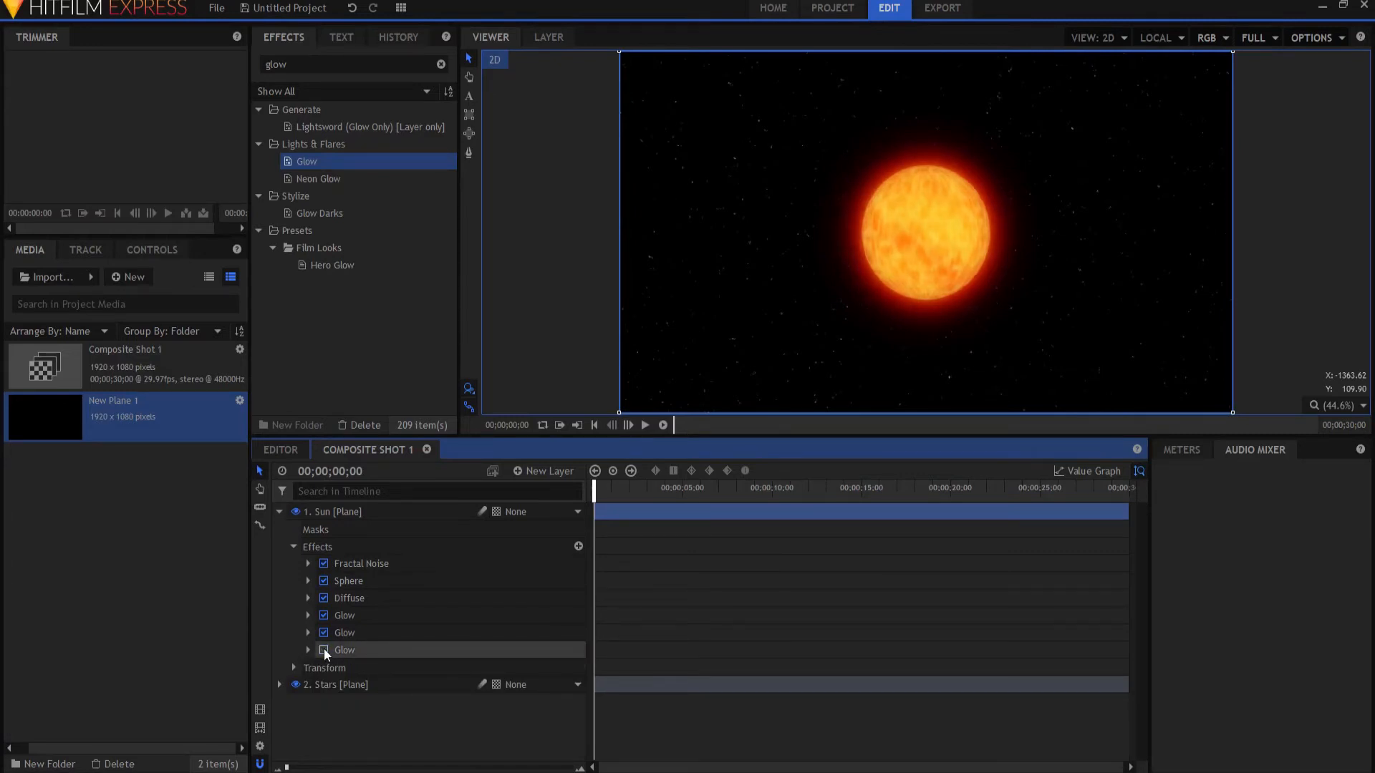
pyautogui.click(323, 650)
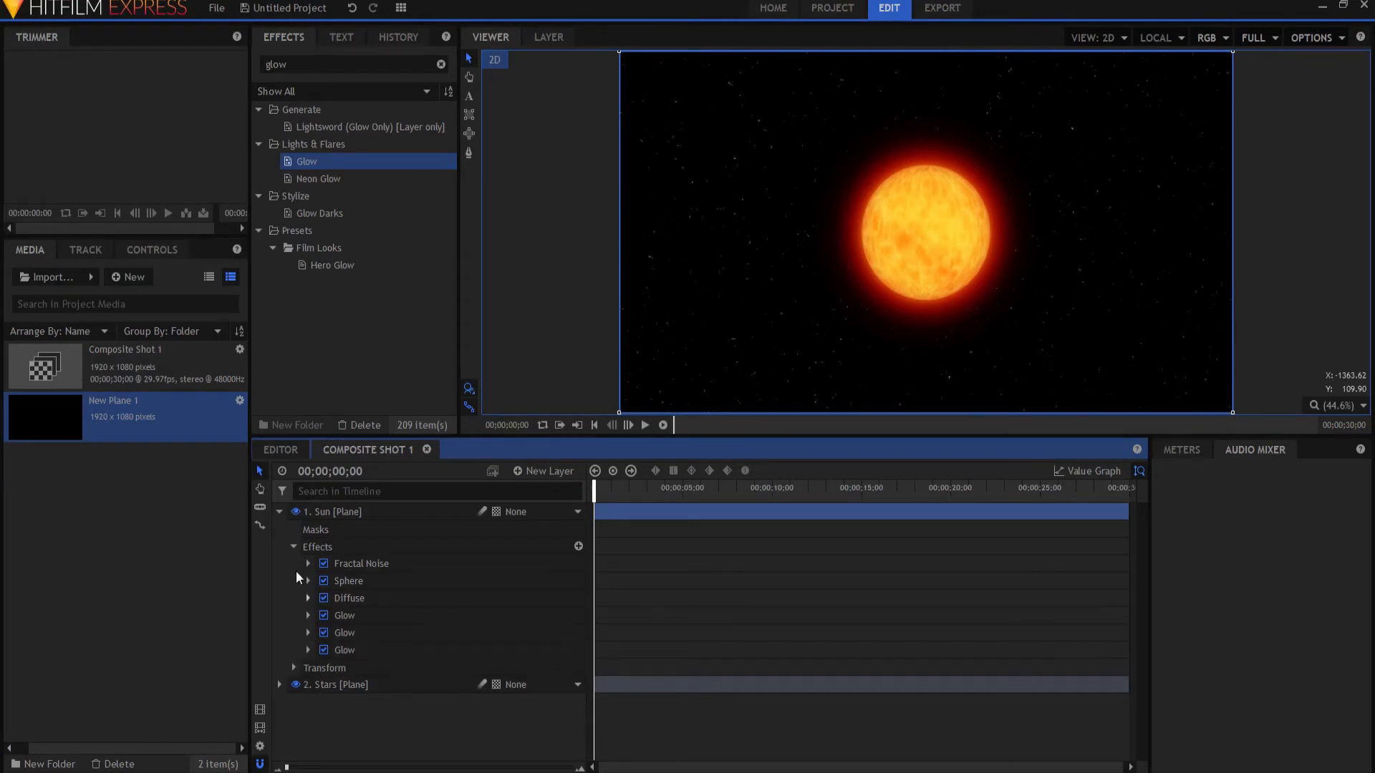
pyautogui.click(344, 615)
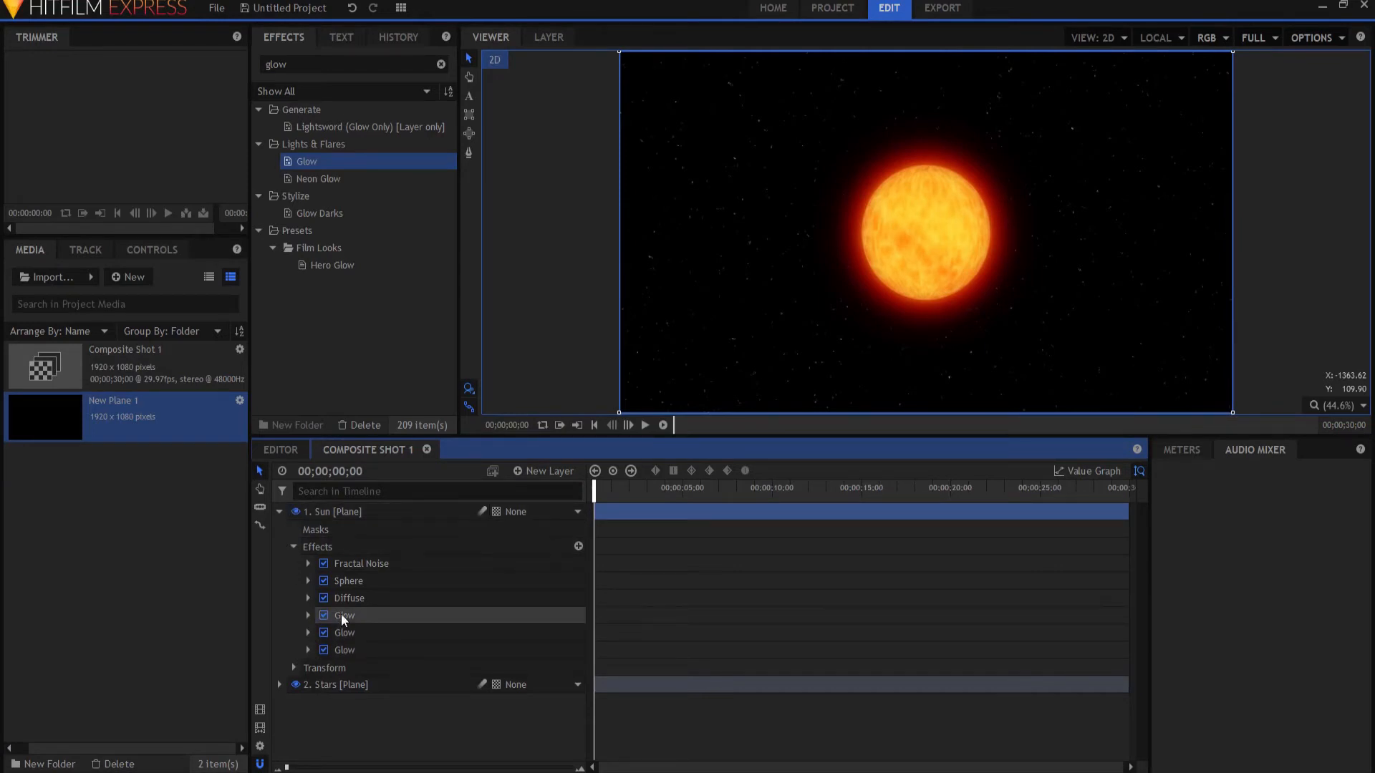
pyautogui.click(280, 512)
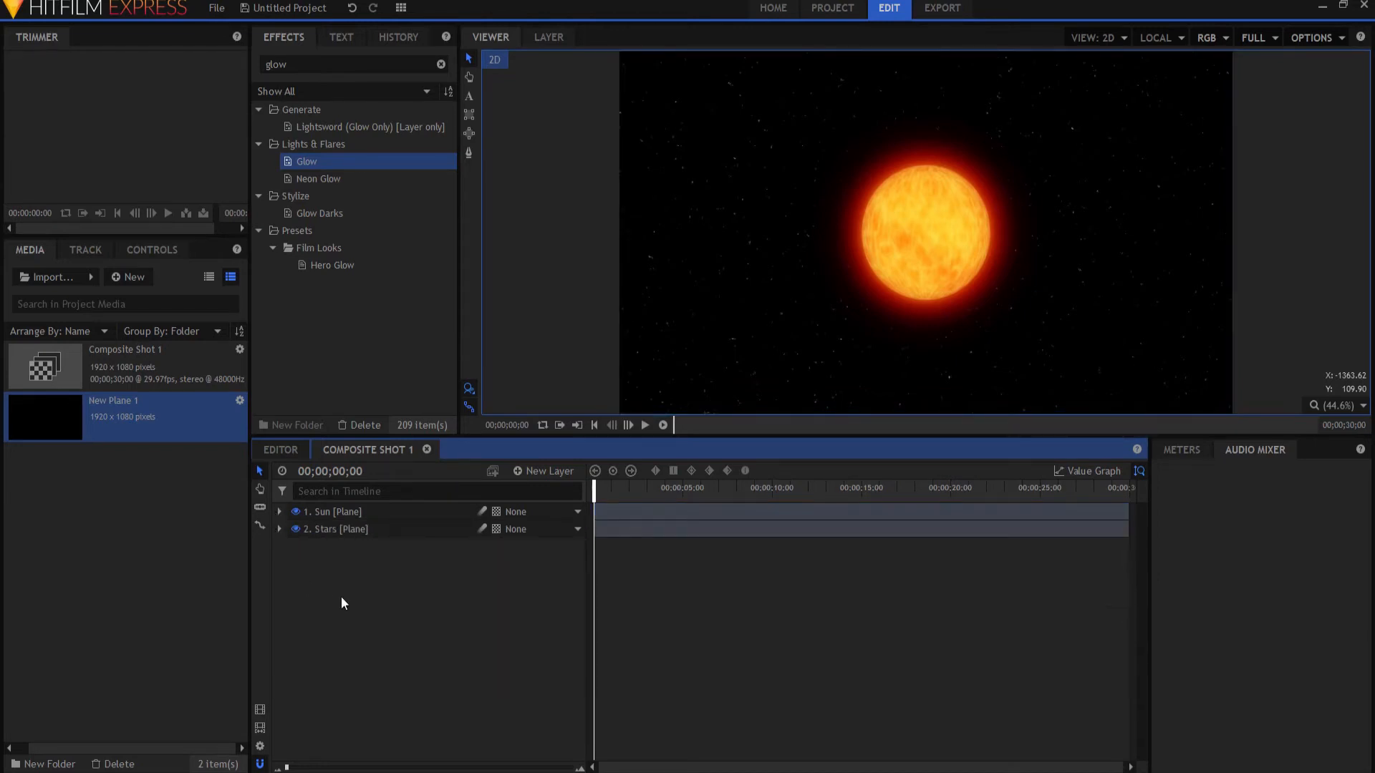
pyautogui.moveTo(1190, 254)
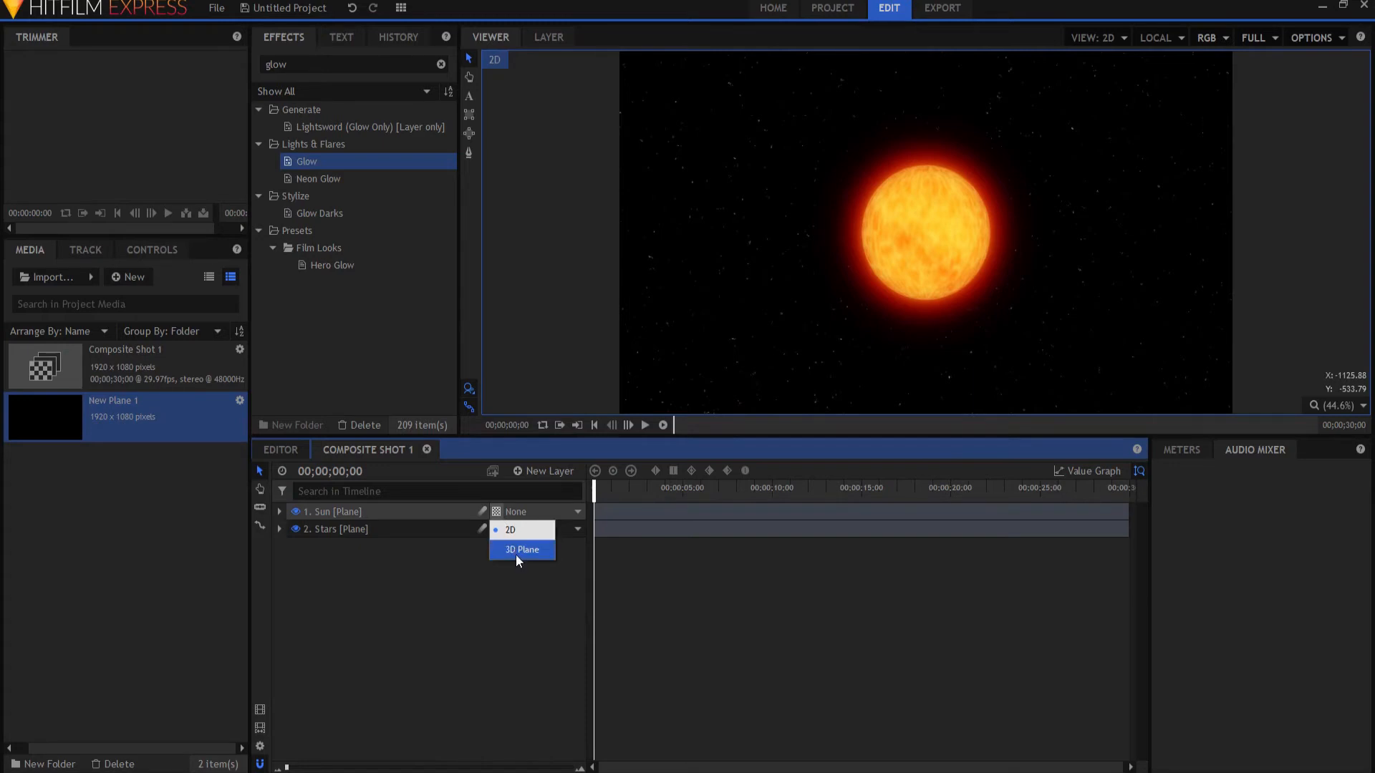
# - Make the Sun layer a 3D Plane and accept adding a camera
pyautogui.click(521, 550)
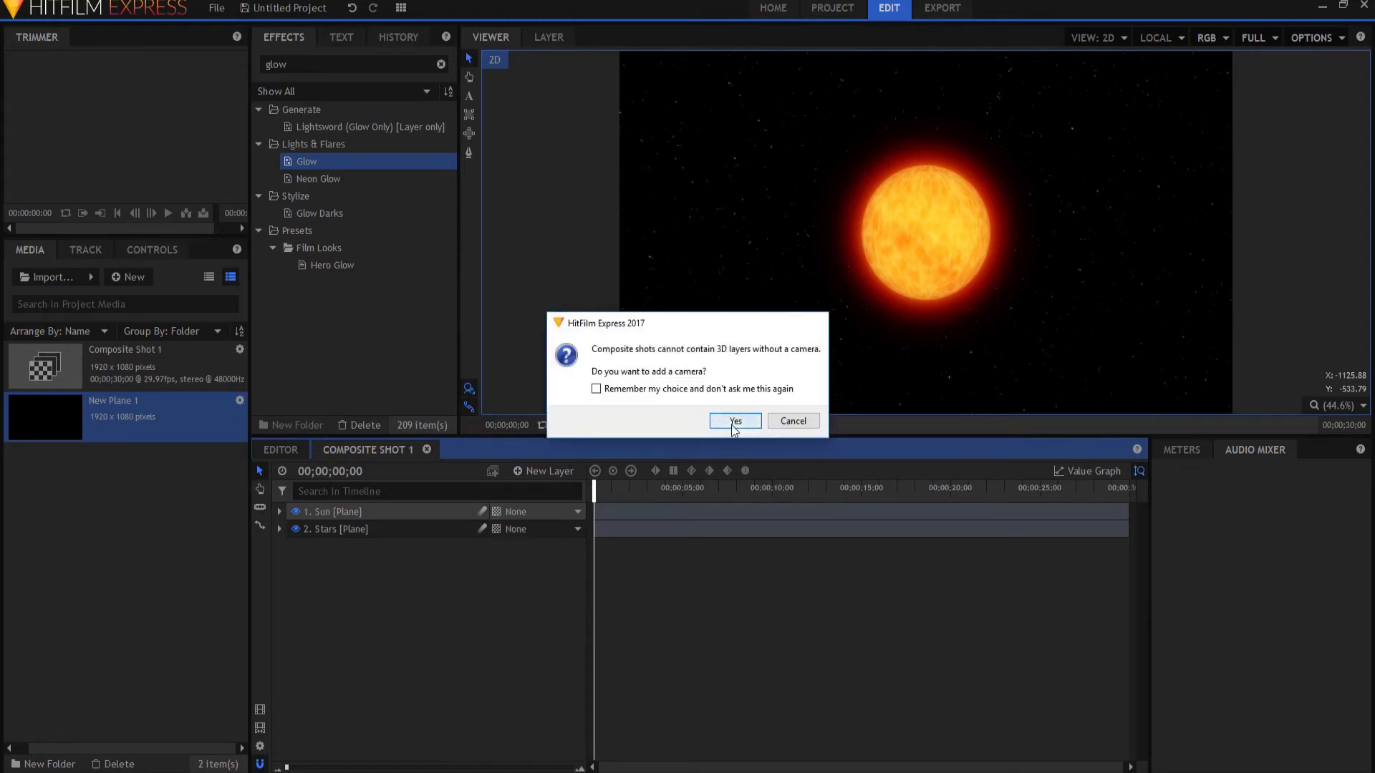
pyautogui.click(735, 421)
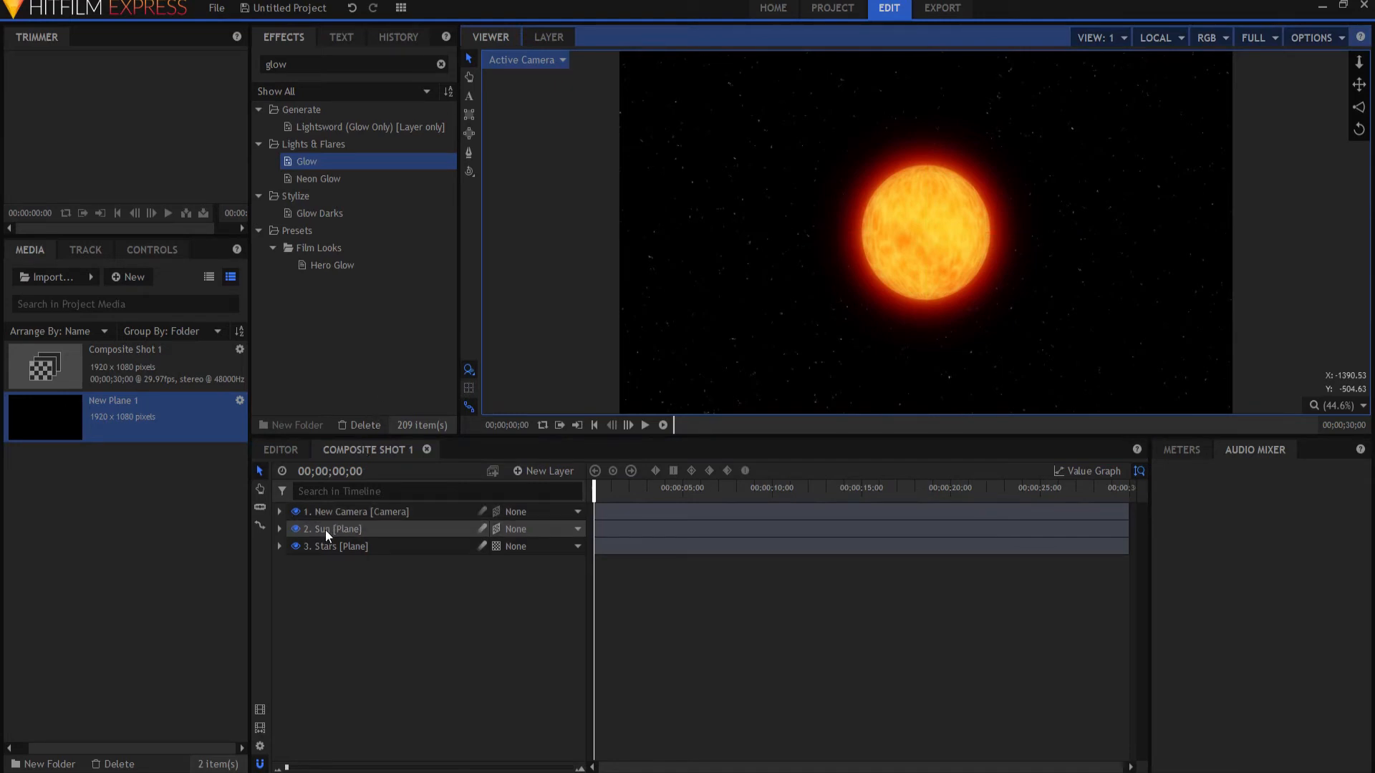
# - Set the Sun layer's Alignment to Towards Active Camera
pyautogui.click(333, 529)
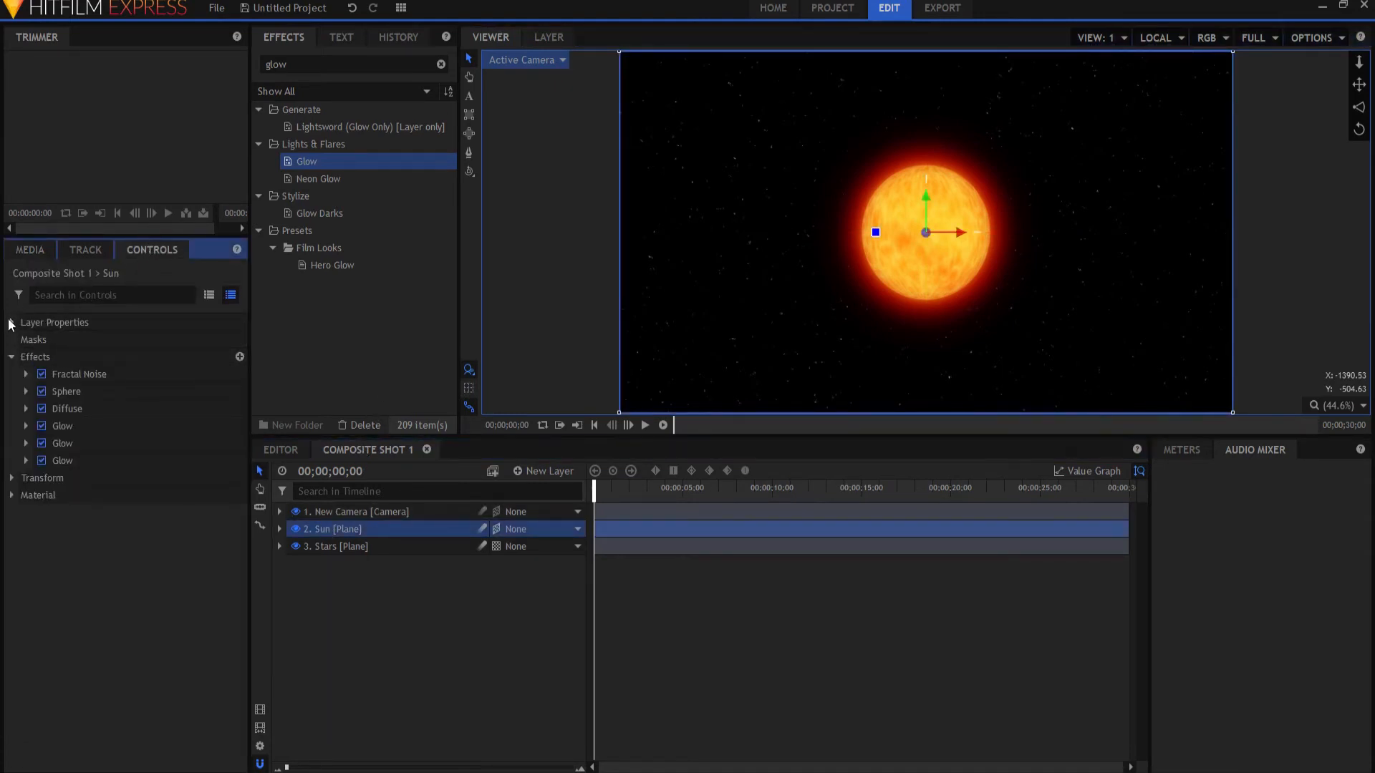
pyautogui.click(12, 322)
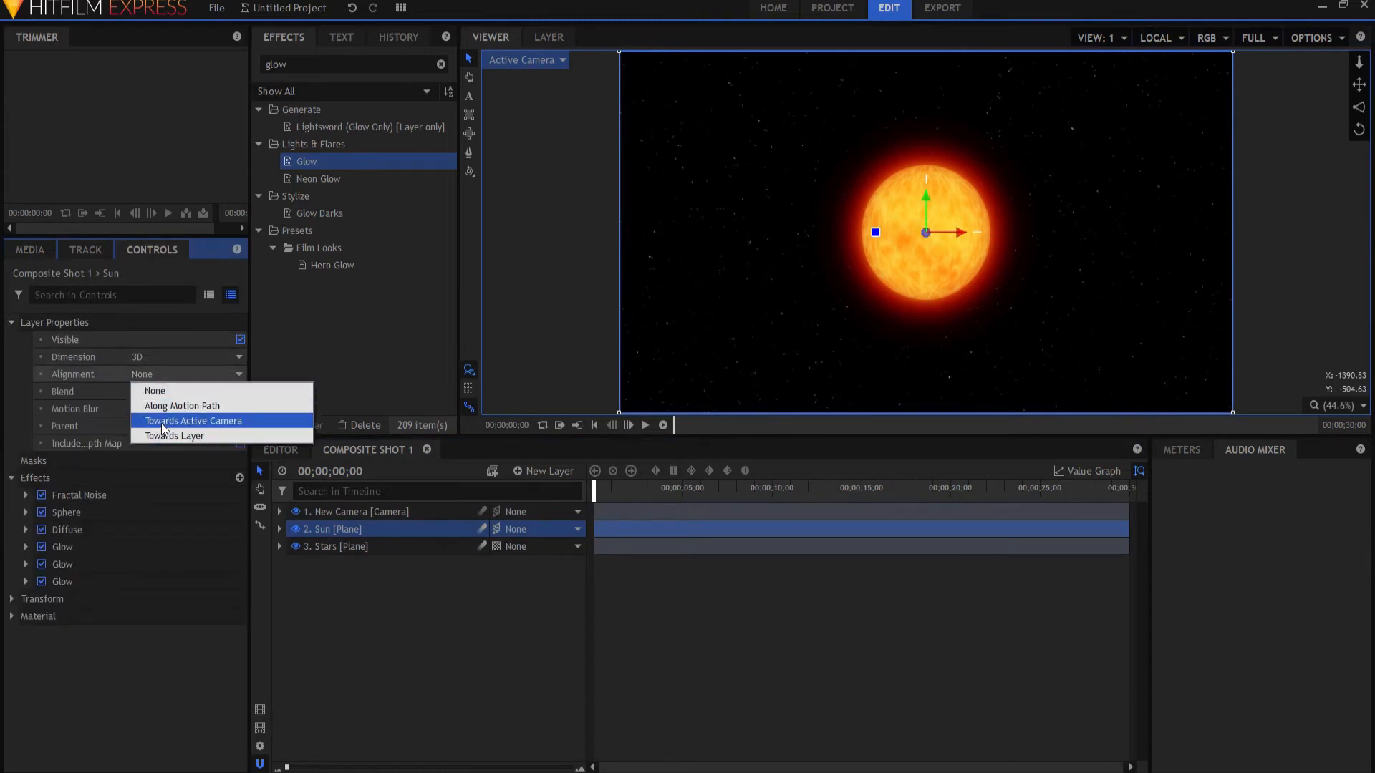
pyautogui.click(193, 421)
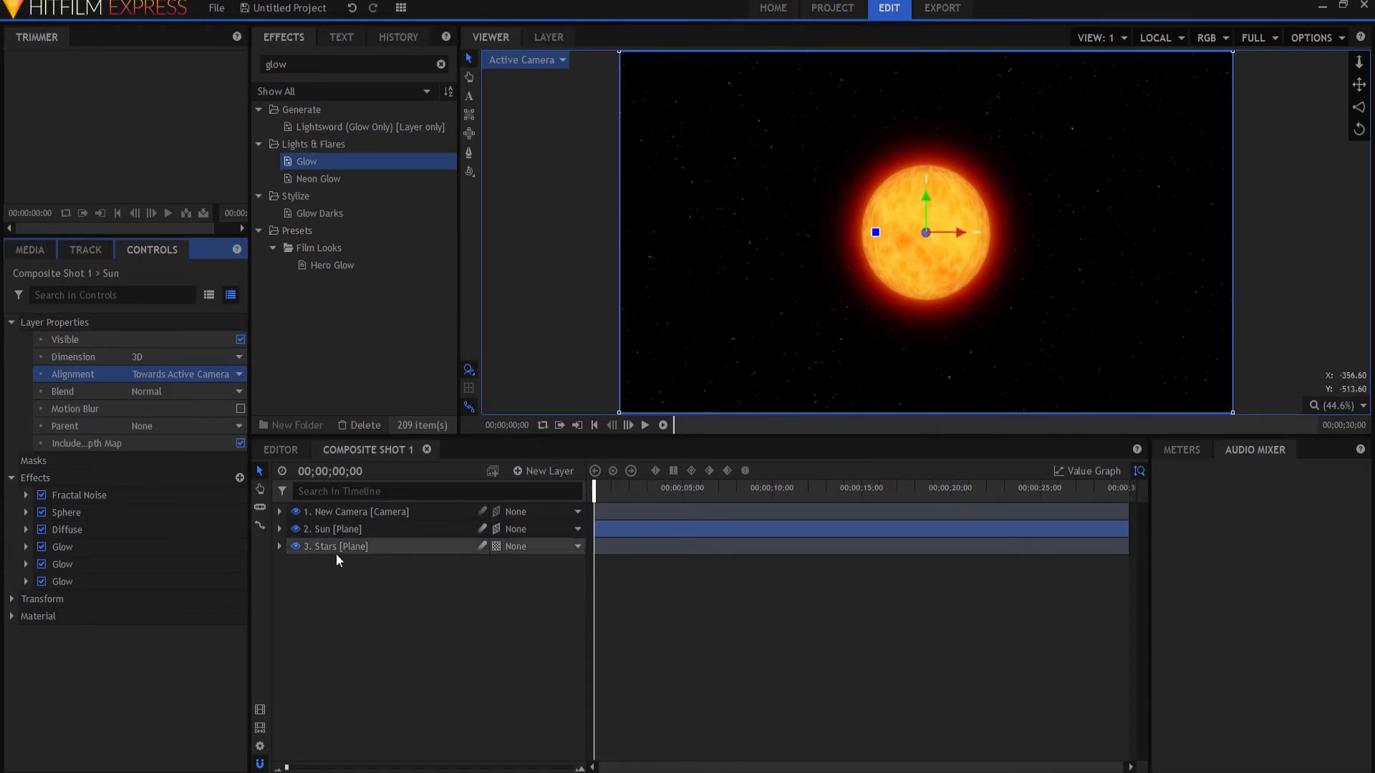
# - Apply the 360° Video Viewer effect to the Stars layer with Scale set to 50%
pyautogui.click(352, 547)
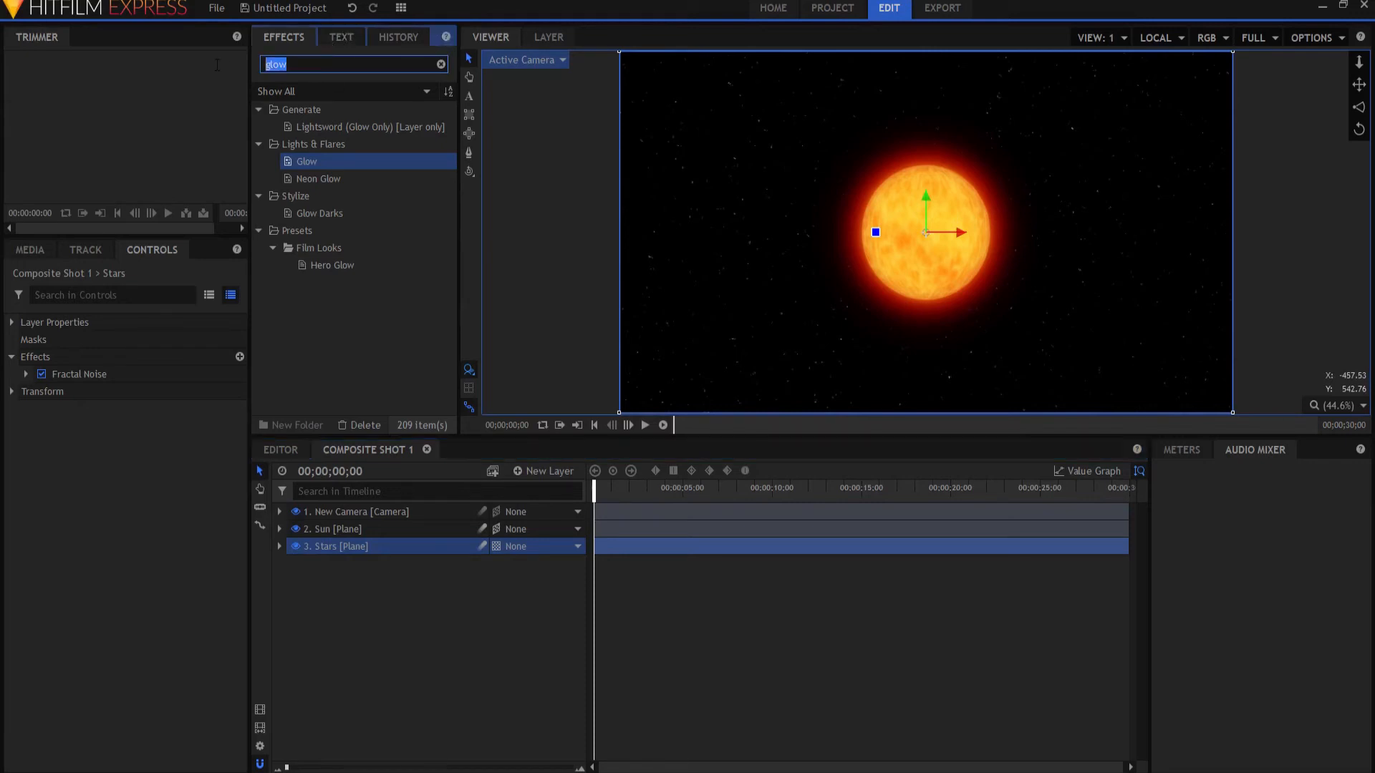
pyautogui.write('360')
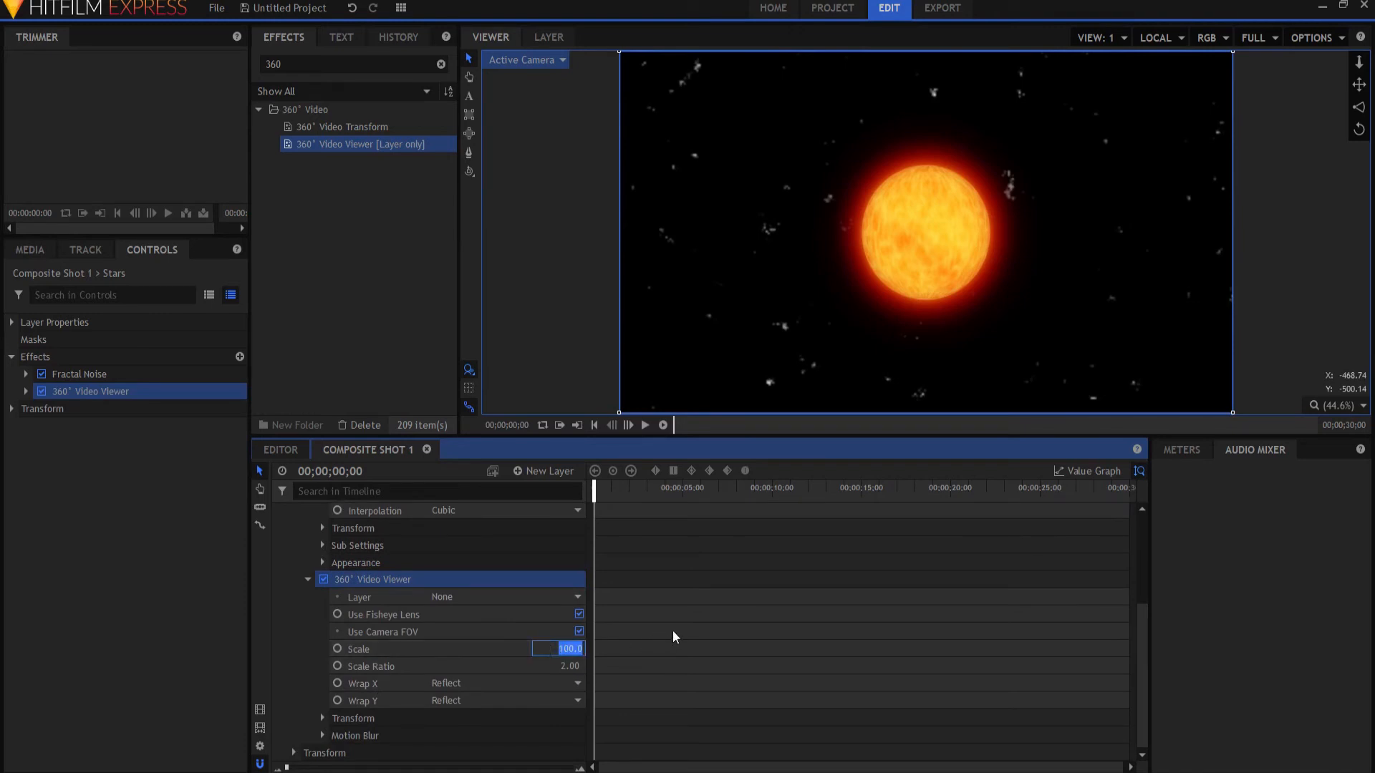
pyautogui.write('50.0')
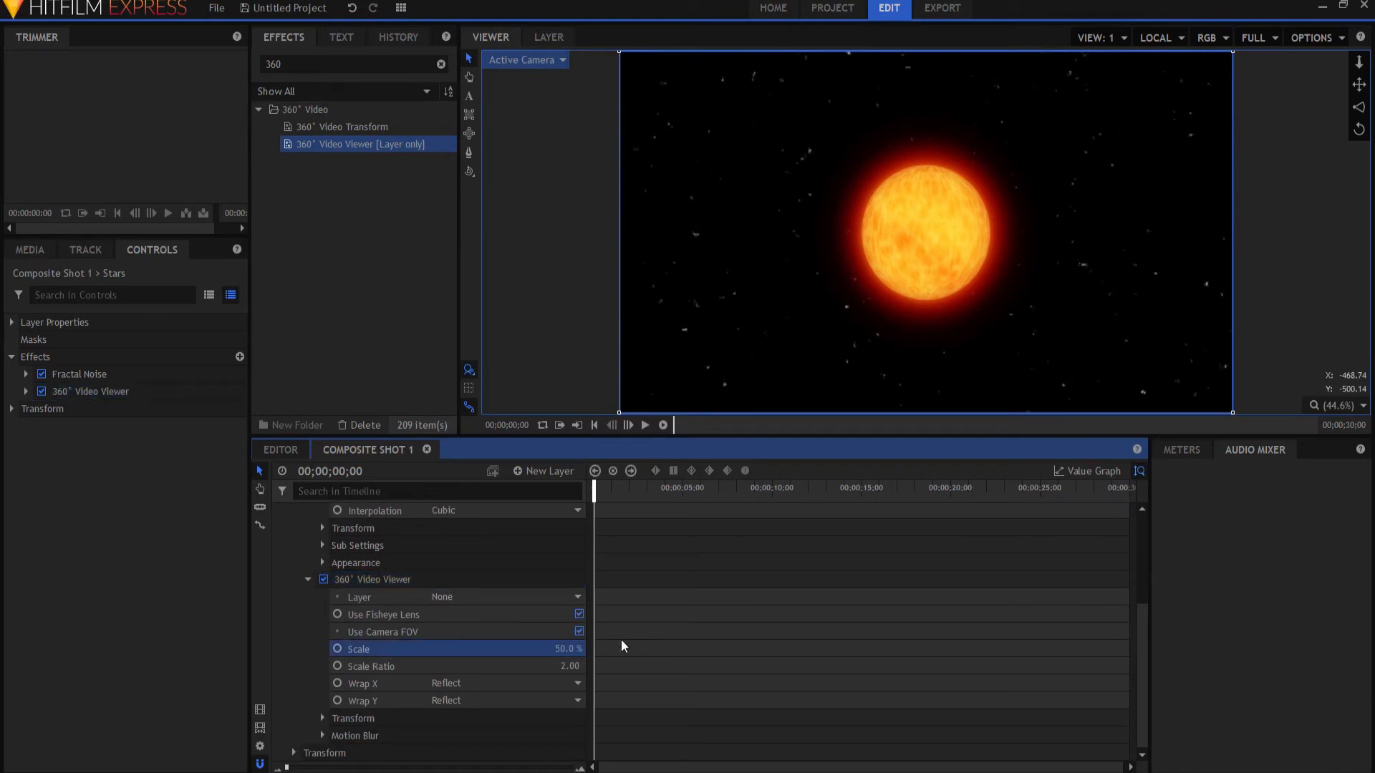
pyautogui.doubleClick(568, 666)
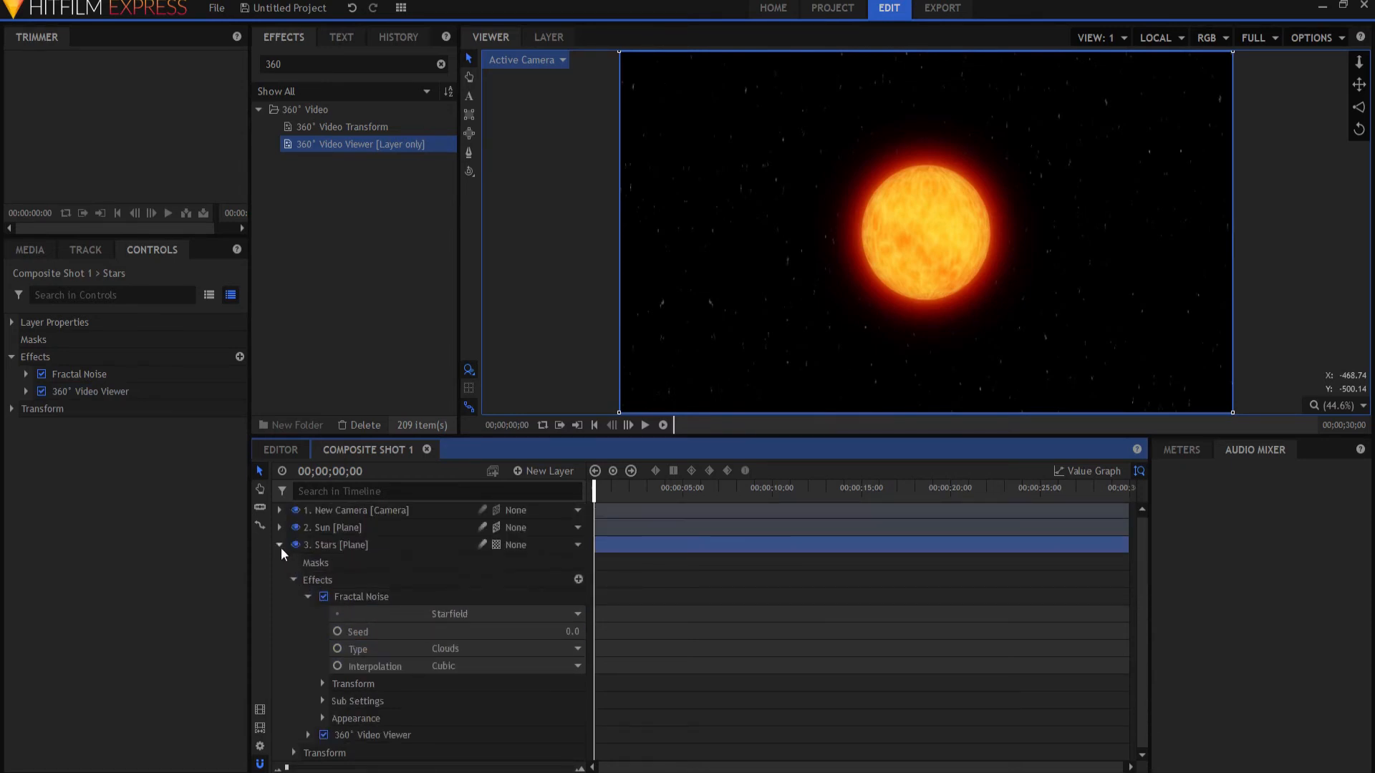
# - Keyframe the camera's Rotation X at 35° on frame 0 and 0° at four seconds
pyautogui.click(279, 545)
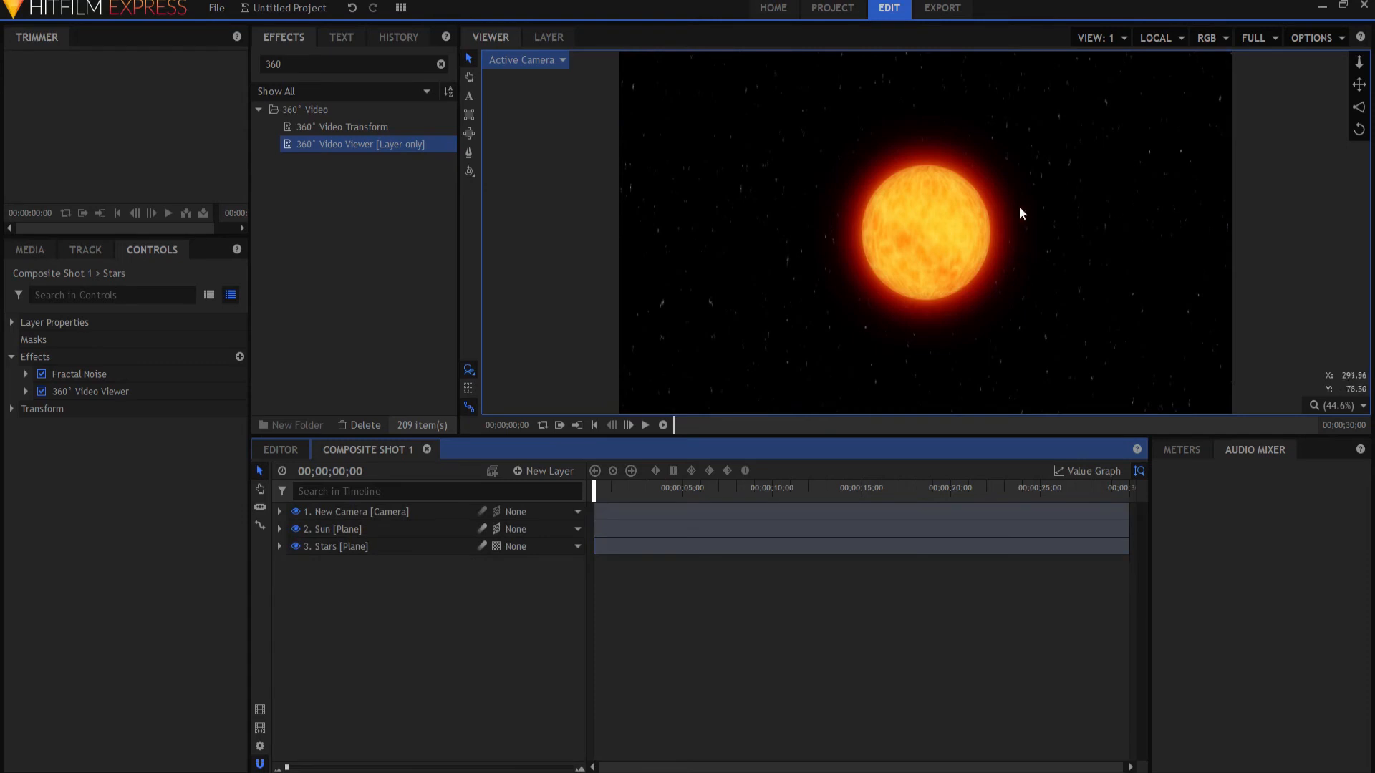
pyautogui.moveTo(426, 485)
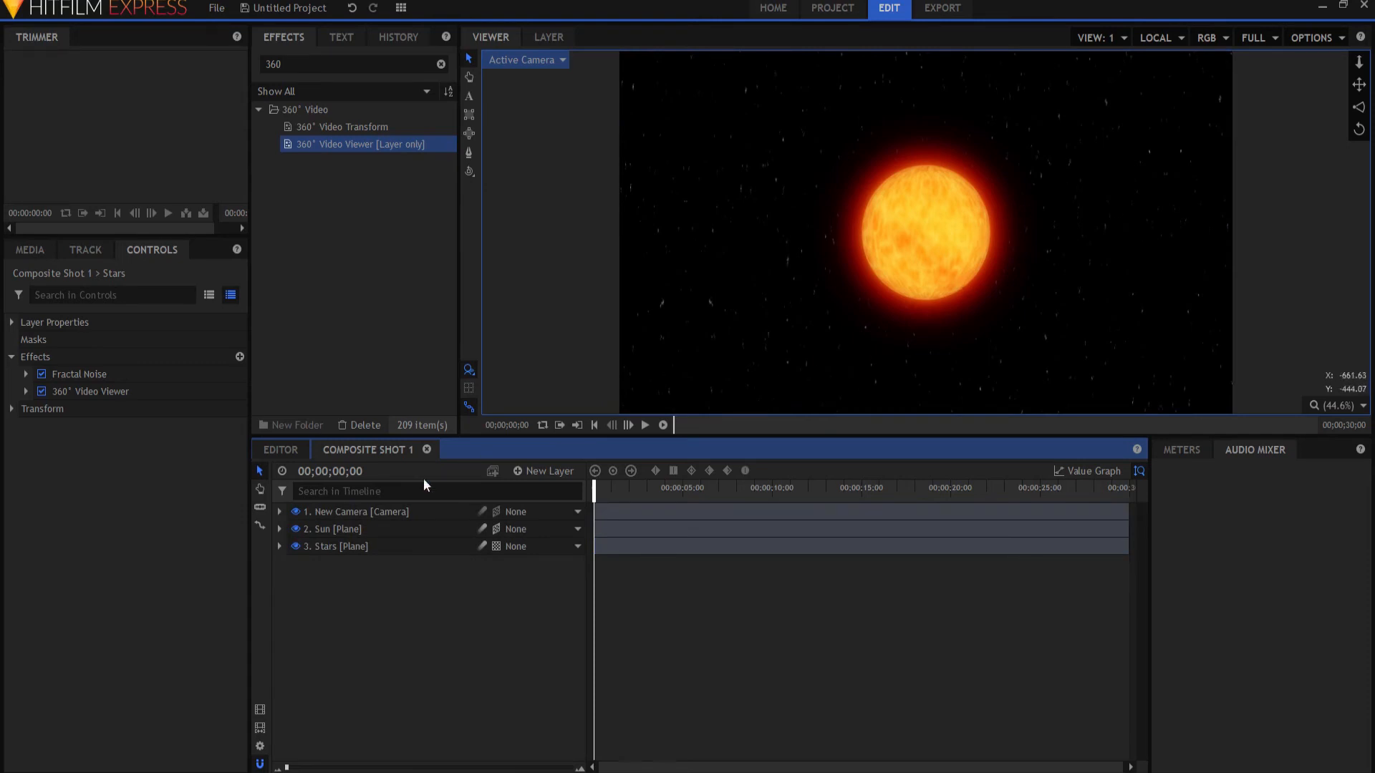
pyautogui.click(279, 511)
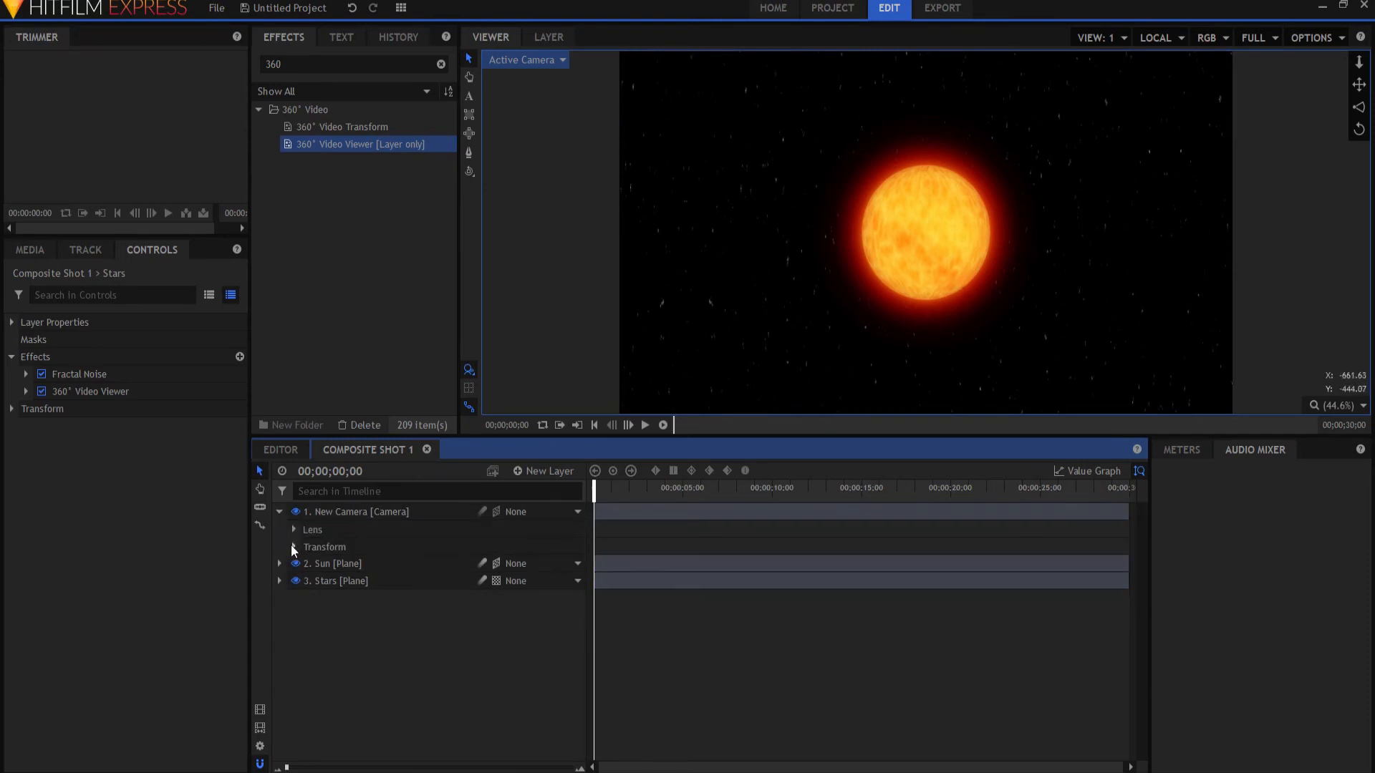
pyautogui.click(293, 548)
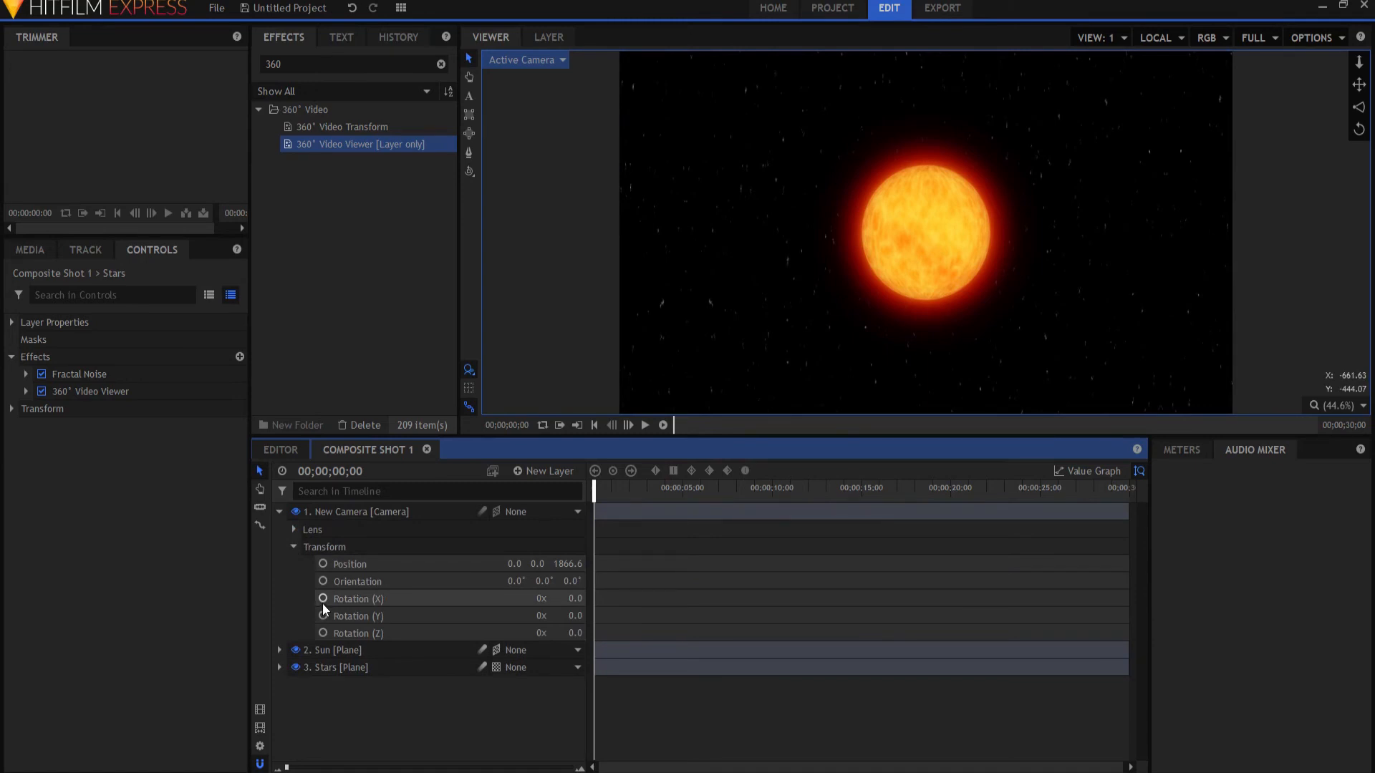
pyautogui.click(359, 599)
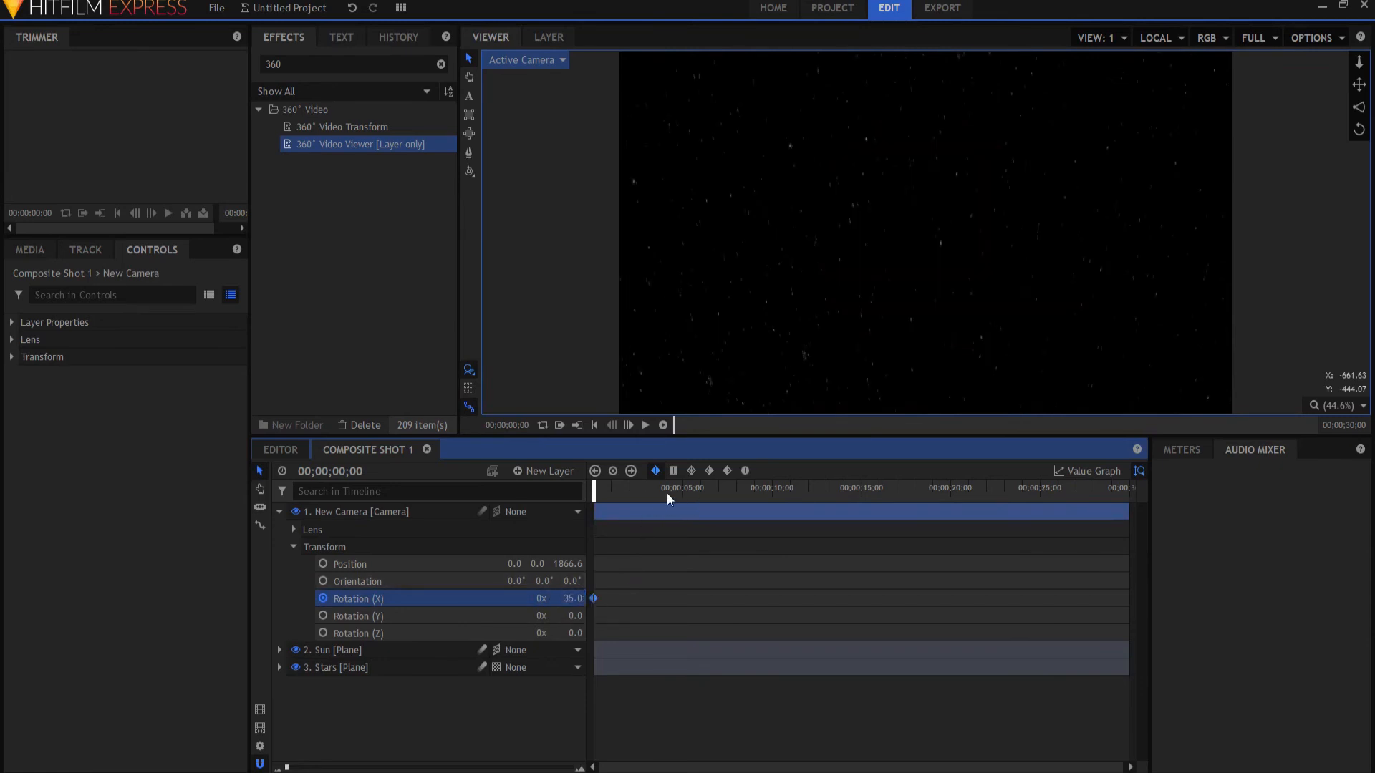
pyautogui.click(663, 487)
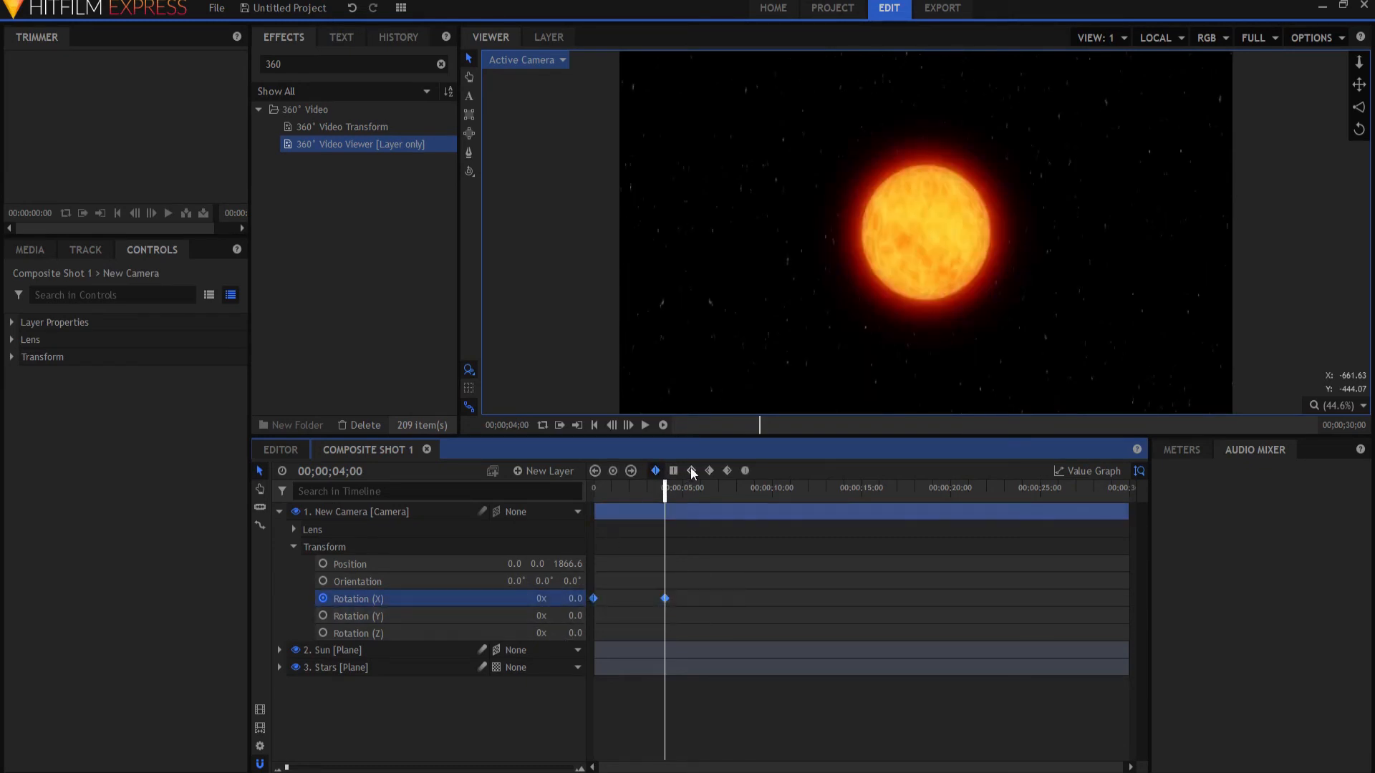
pyautogui.click(594, 425)
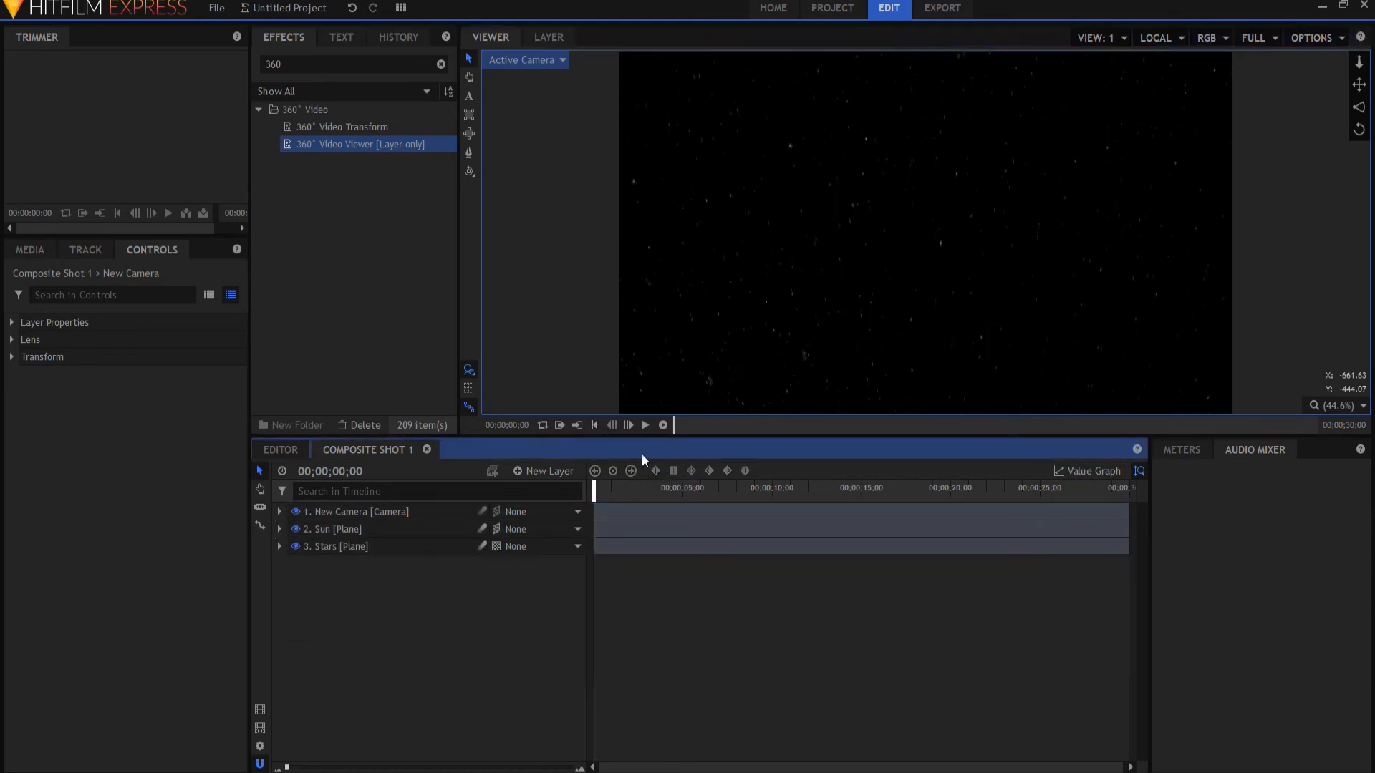
# - Play back the composite and pause near four seconds once the sun is centred
pyautogui.click(645, 425)
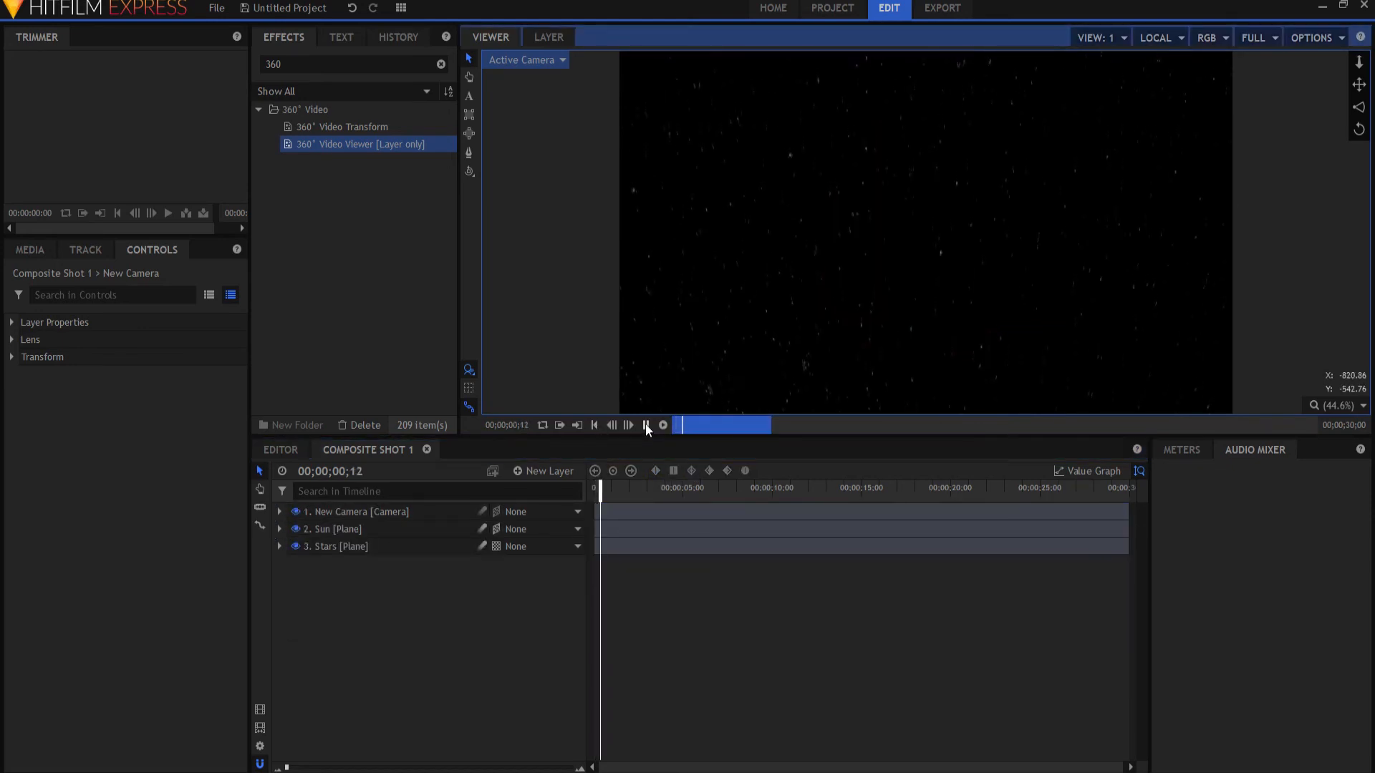
pyautogui.click(647, 425)
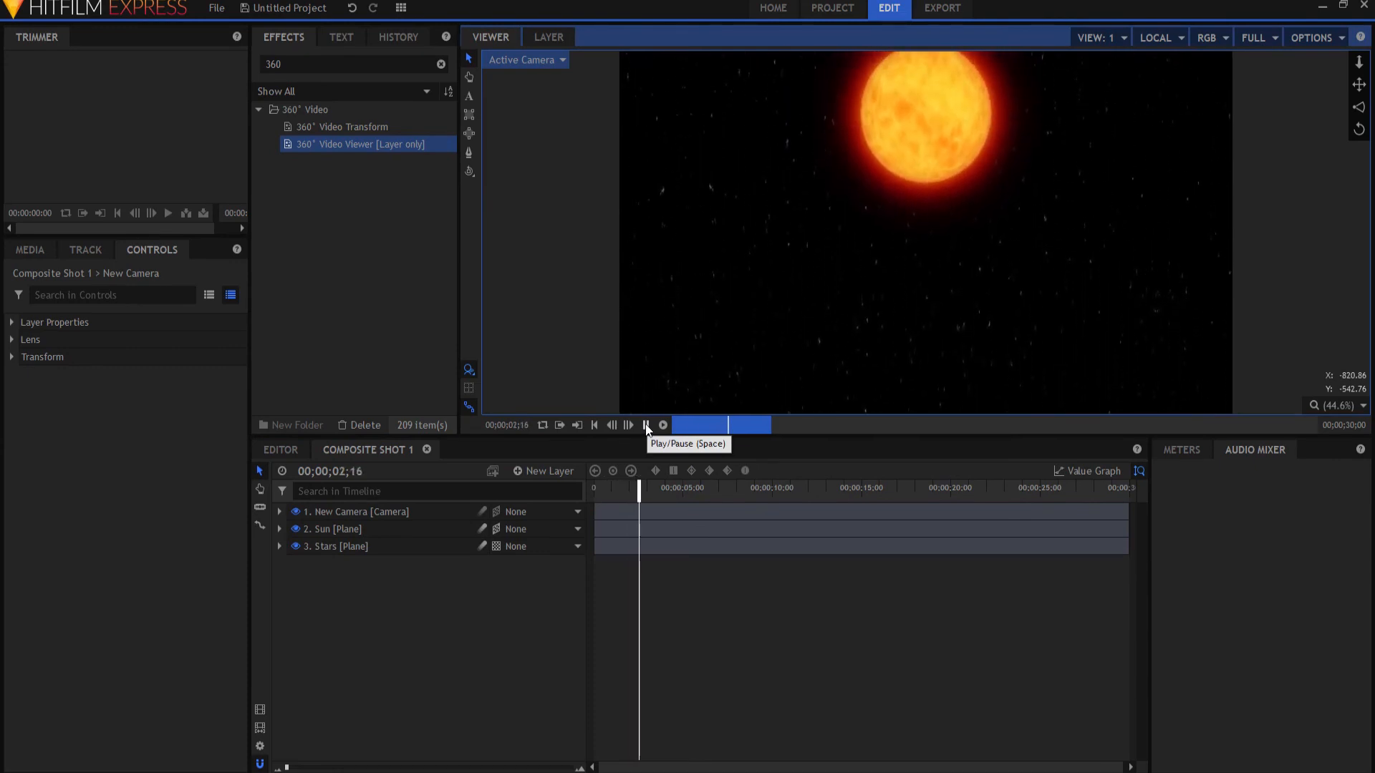
pyautogui.click(646, 425)
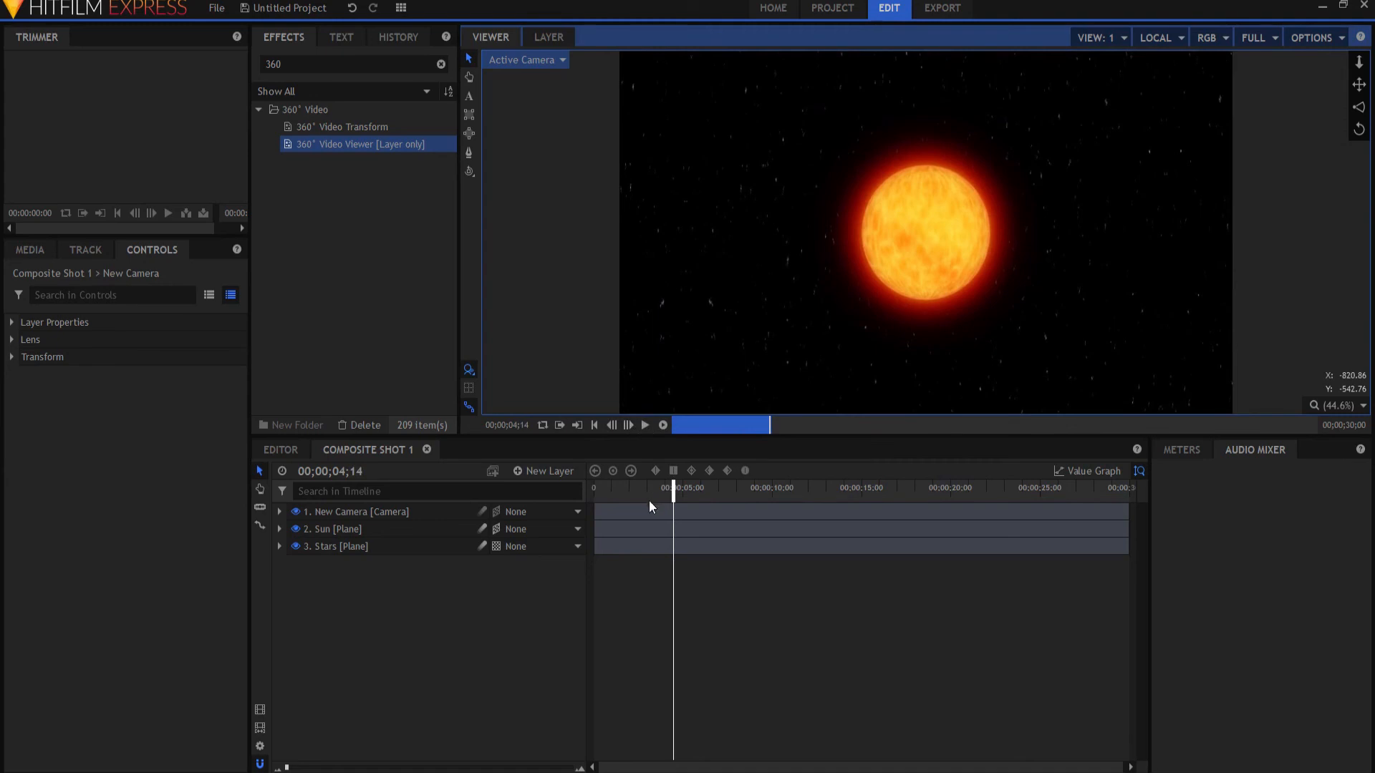
pyautogui.moveTo(989, 286)
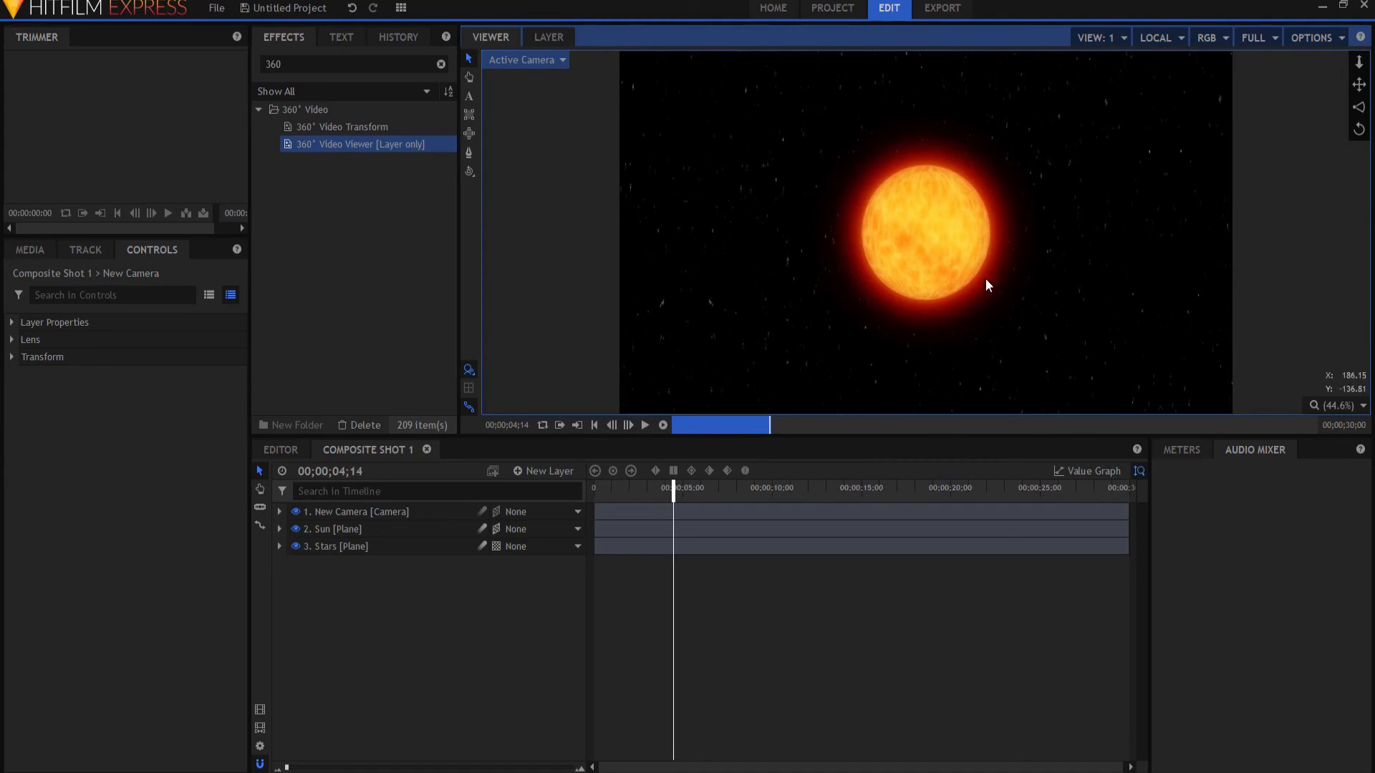
pyautogui.moveTo(809, 209)
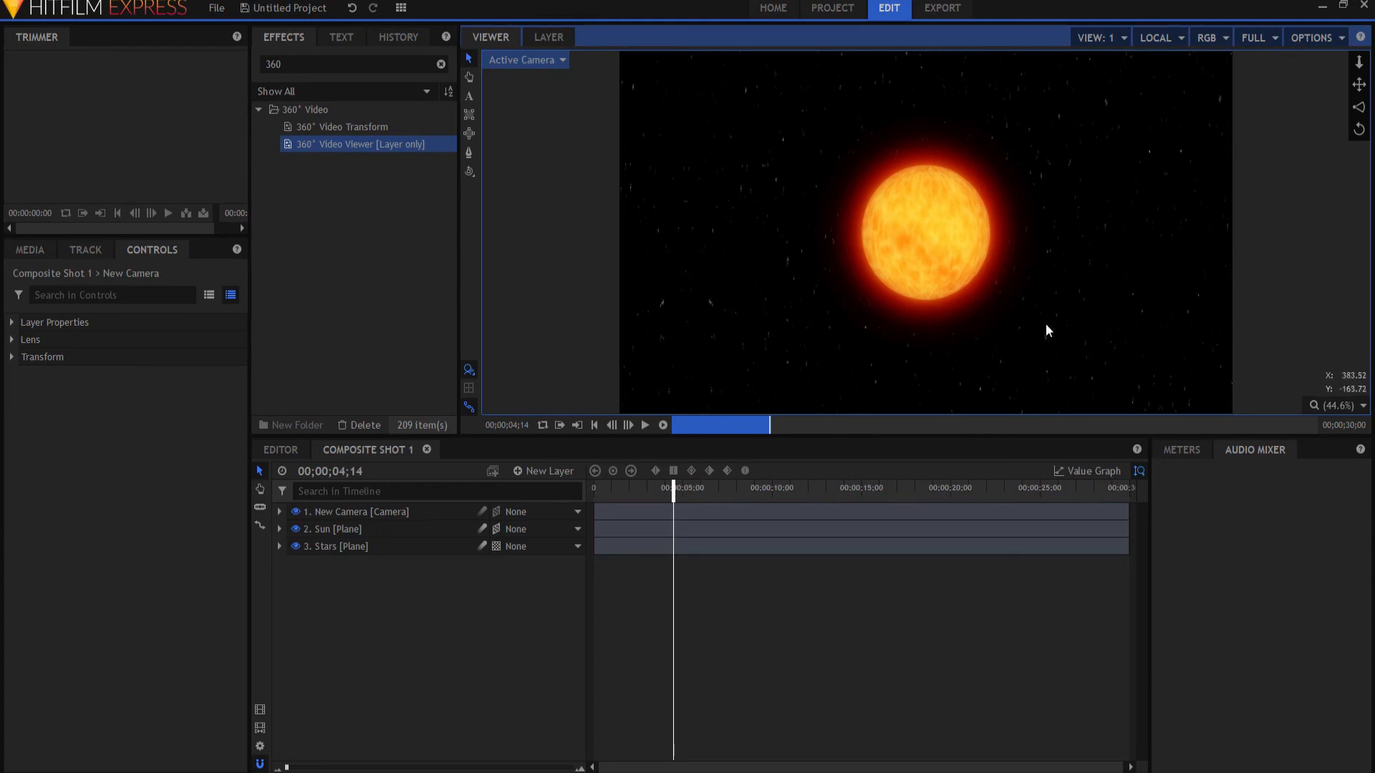
pyautogui.moveTo(1030, 356)
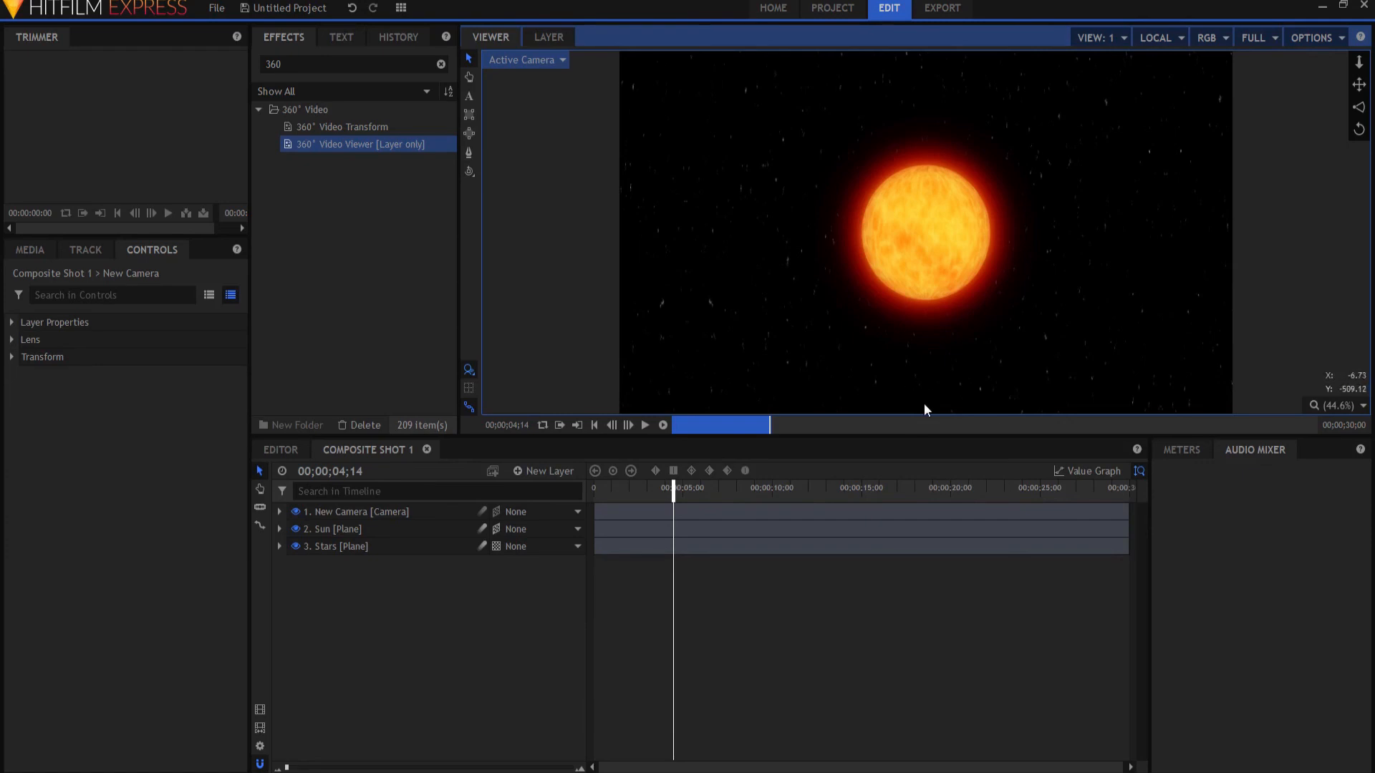
pyautogui.moveTo(849, 635)
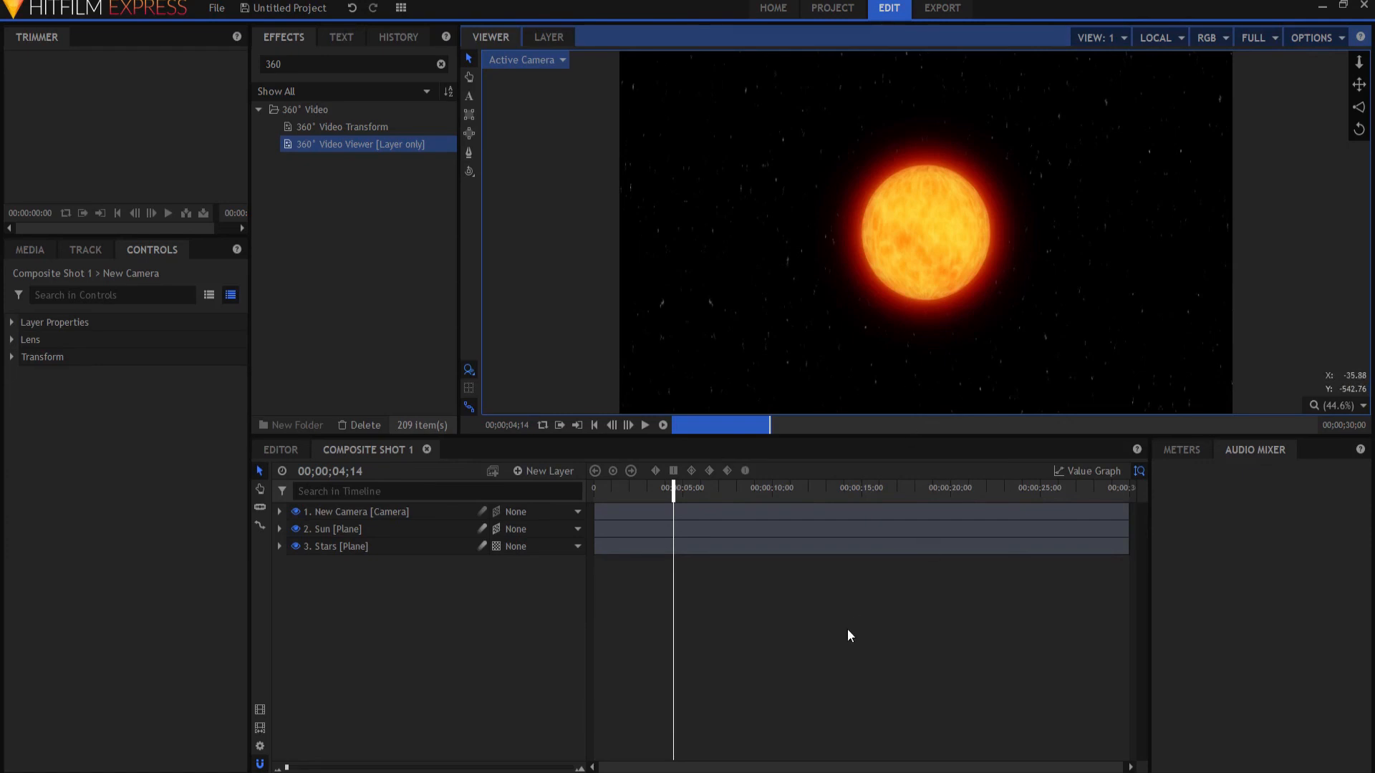